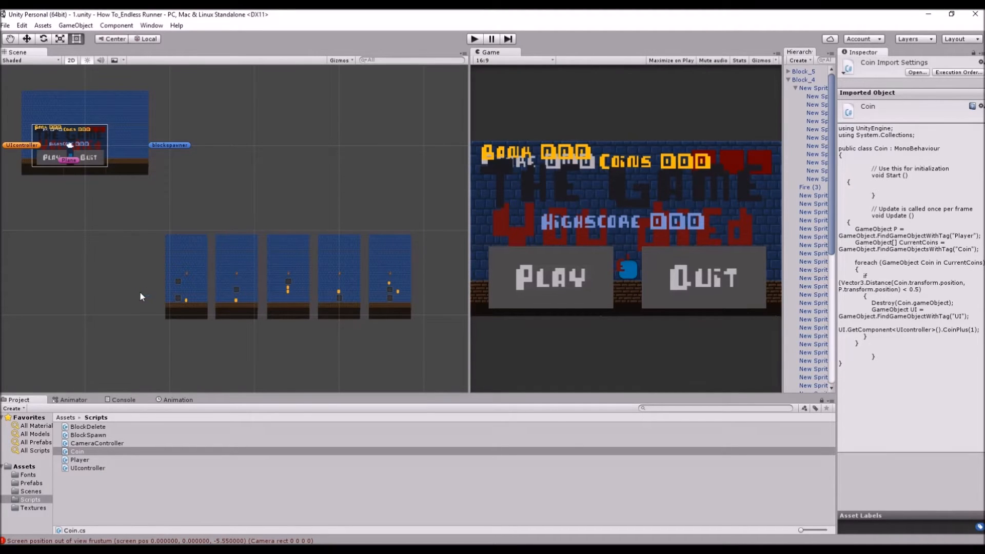
{"action": "mouse_move", "coordinate": [145, 293]}
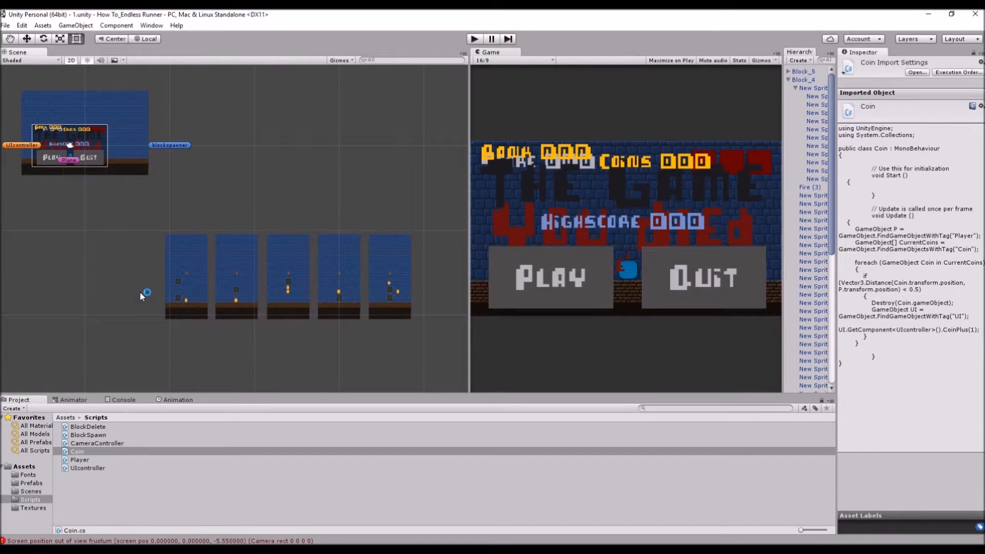
{"action": "mouse_move", "coordinate": [233, 247]}
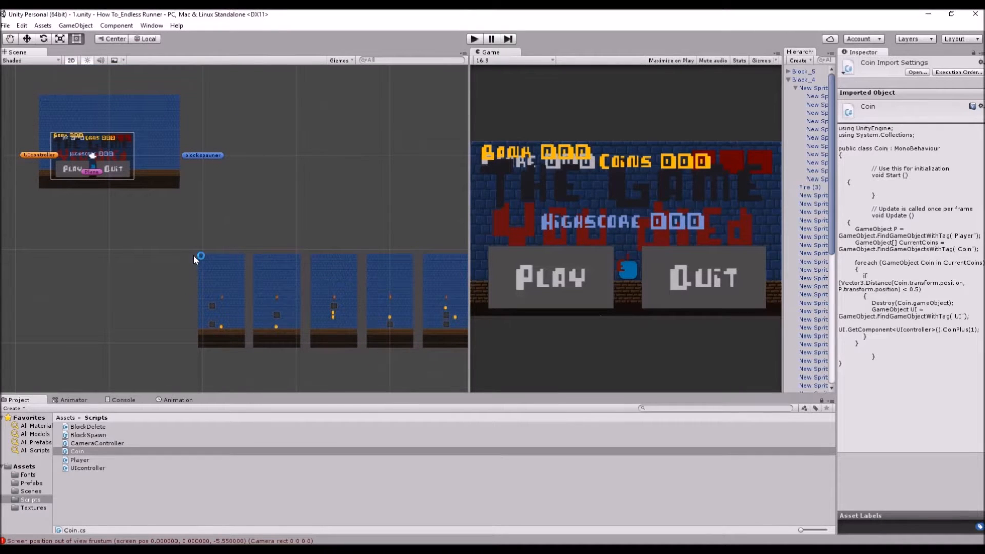
{"action": "mouse_move", "coordinate": [169, 505]}
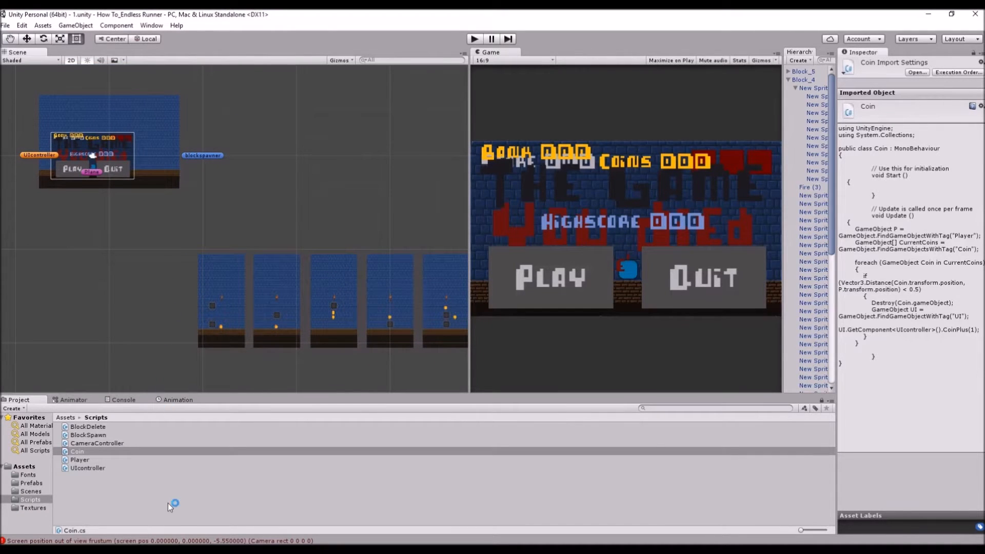
{"action": "mouse_move", "coordinate": [151, 508]}
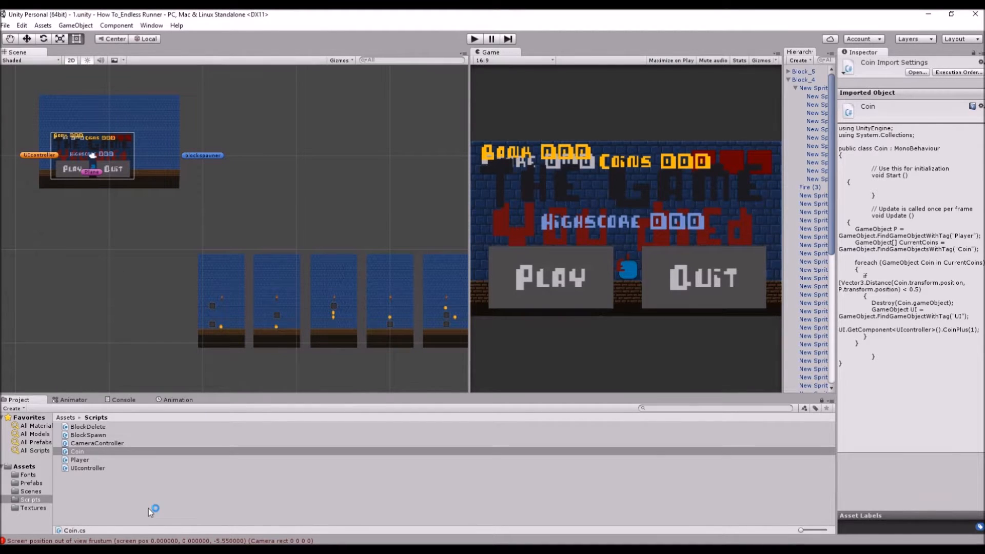
{"action": "mouse_move", "coordinate": [13, 337]}
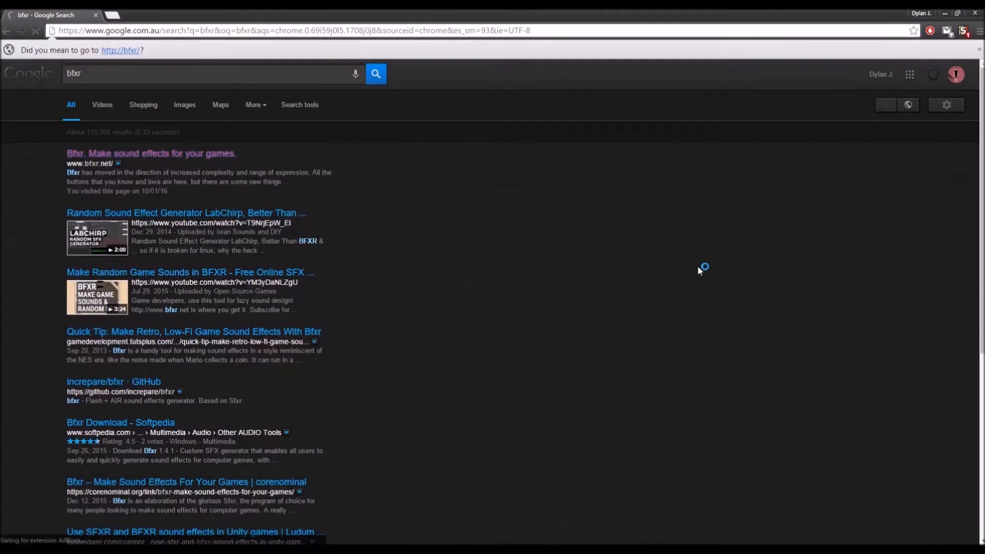
Open the Bfxr sound effect maker from the Google search results
{"action": "left_click", "coordinate": [150, 153]}
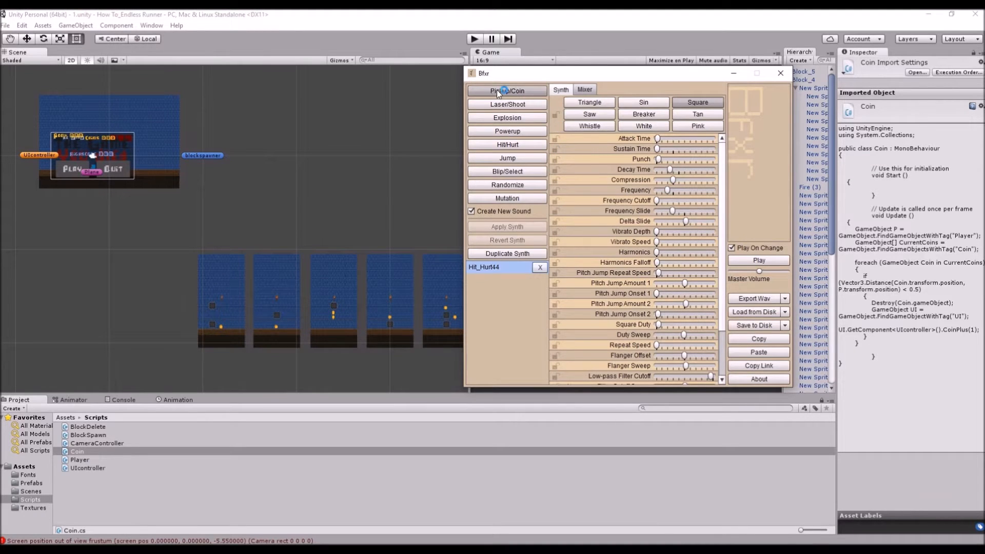
Generate several Pickup/Coin variations and keep the Pickup_Coin6 one
{"action": "left_click", "coordinate": [505, 90]}
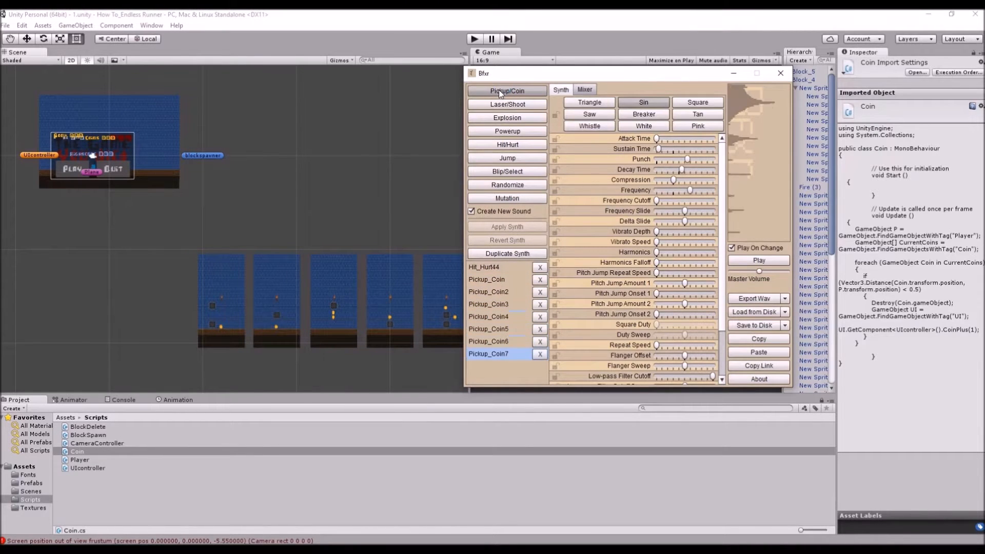
{"action": "left_click", "coordinate": [488, 340]}
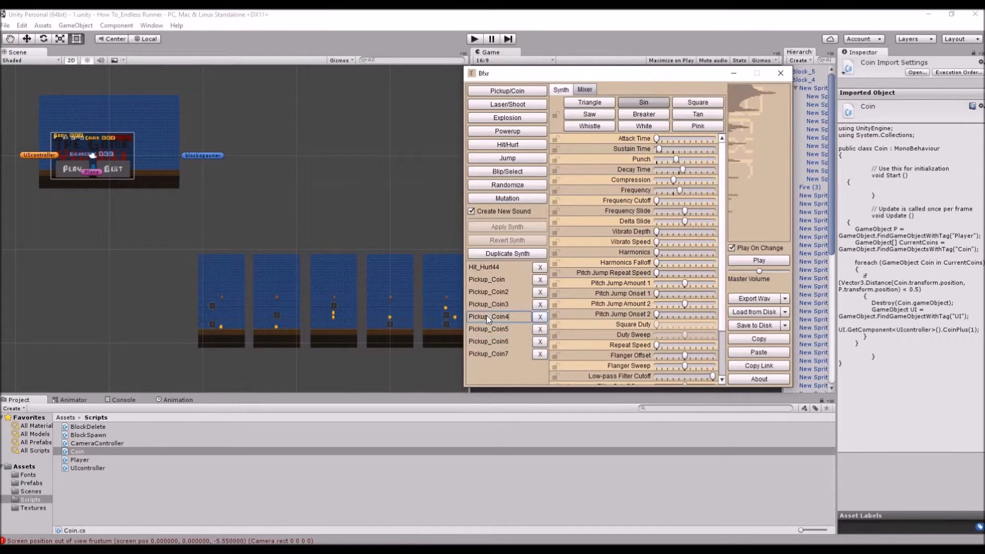
{"action": "left_click", "coordinate": [486, 279]}
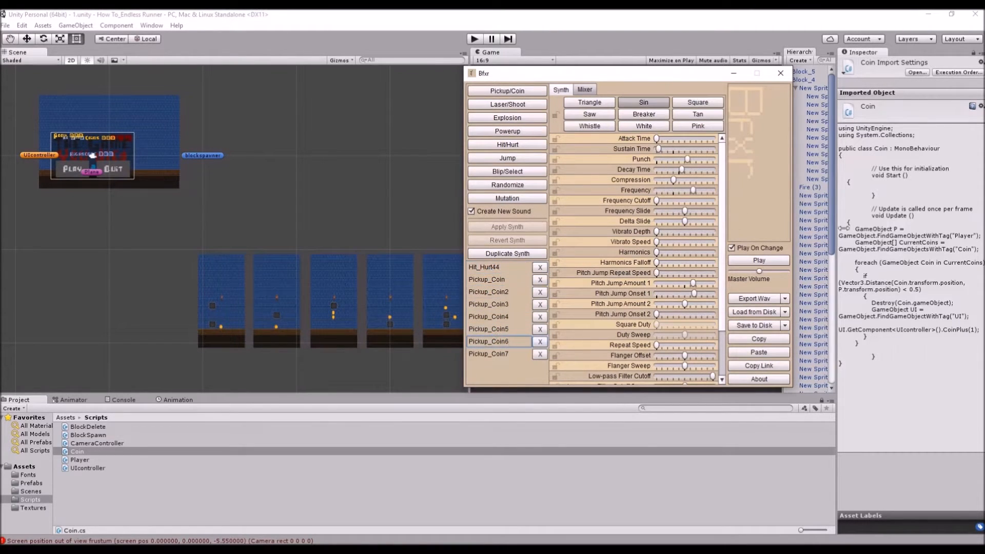
{"action": "left_click", "coordinate": [539, 354]}
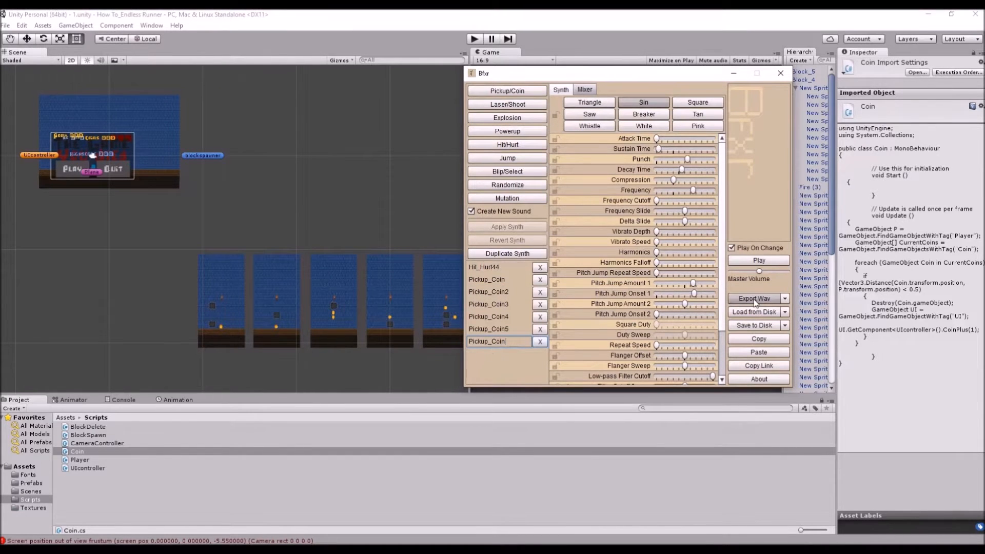
Export the chosen sound as Pickup_Coin.wav into Downloads
{"action": "left_click", "coordinate": [754, 299]}
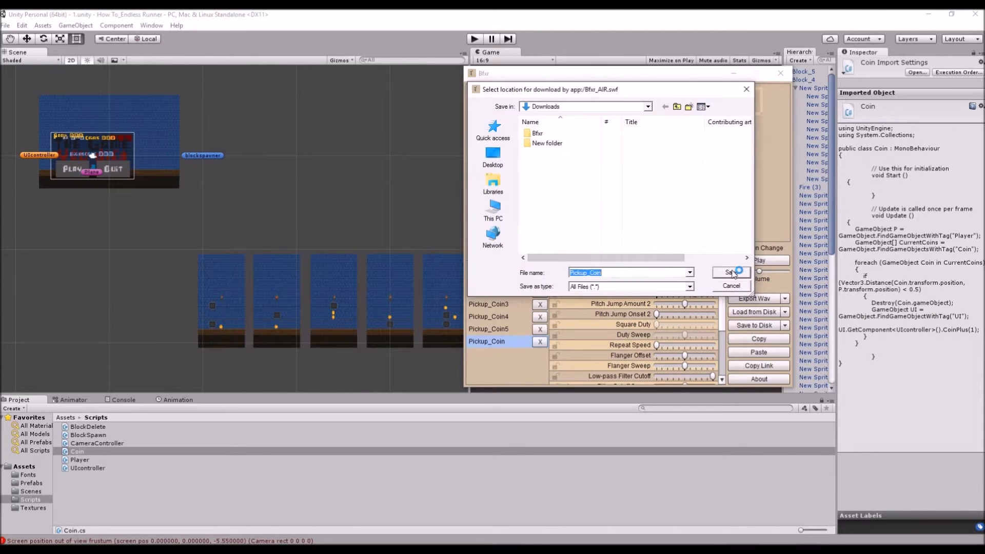
{"action": "left_click", "coordinate": [731, 271]}
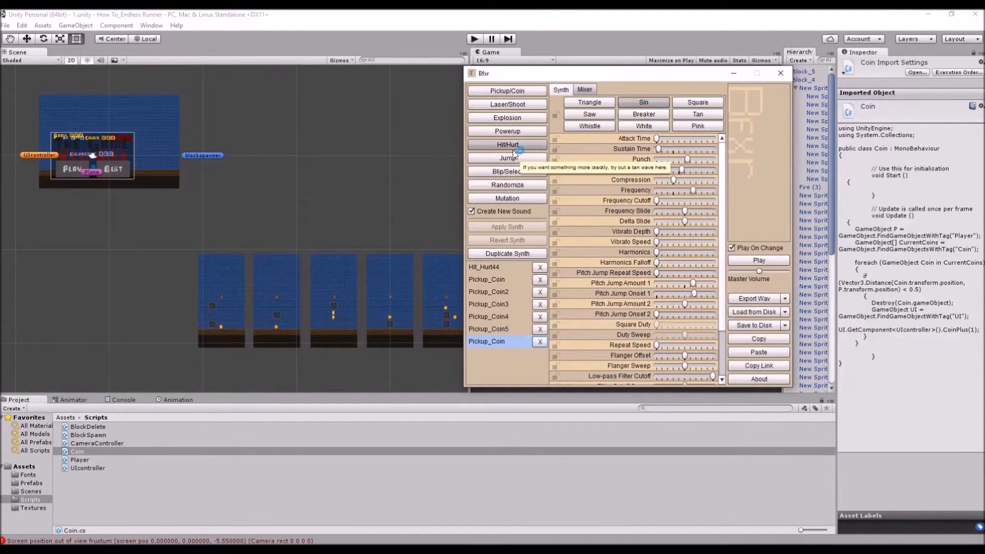
Generate Hit/Hurt variations, adjust master volume, and save Hit_Hurt.wav into Downloads
{"action": "left_click", "coordinate": [506, 144]}
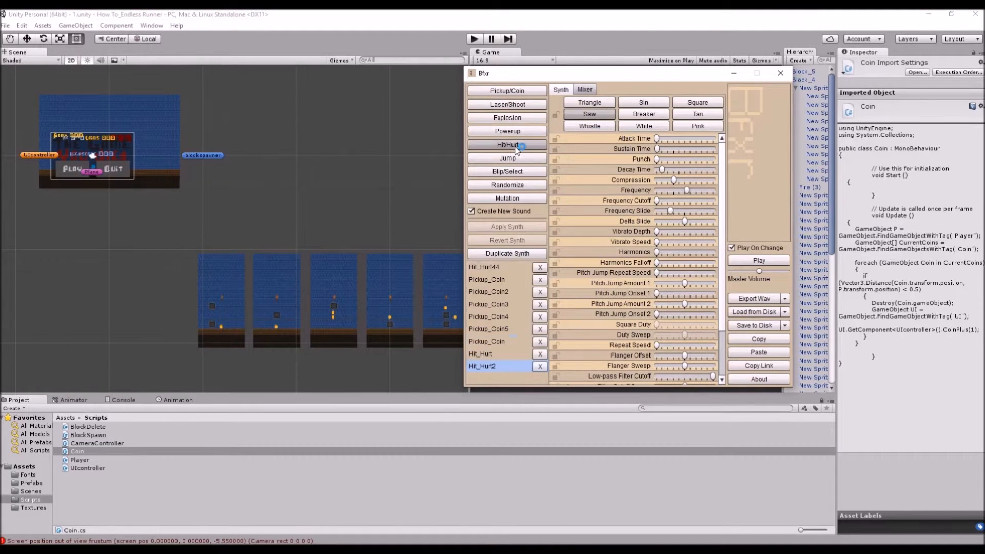
{"action": "left_click", "coordinate": [507, 145]}
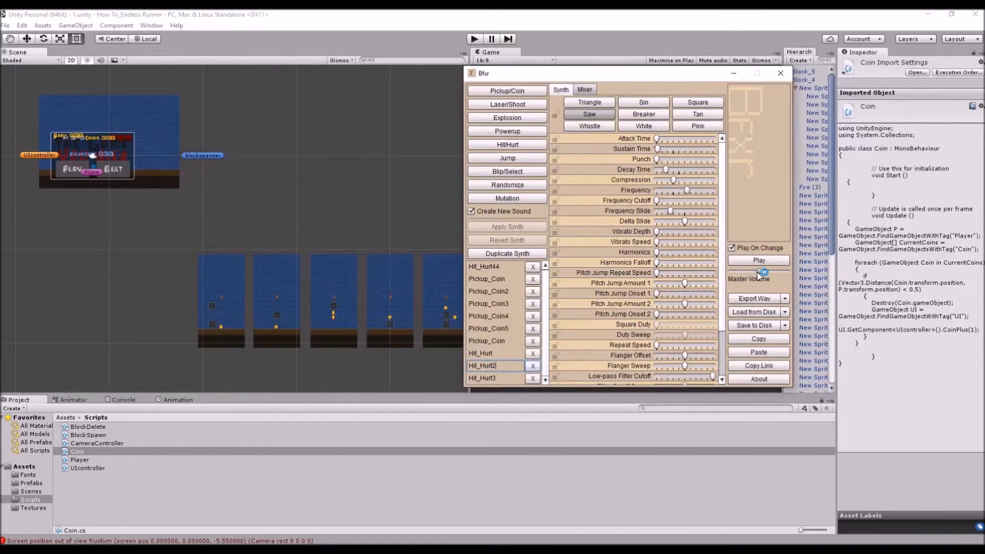
{"action": "left_click", "coordinate": [496, 365]}
{"action": "type", "text": "Hit_Hurt"}
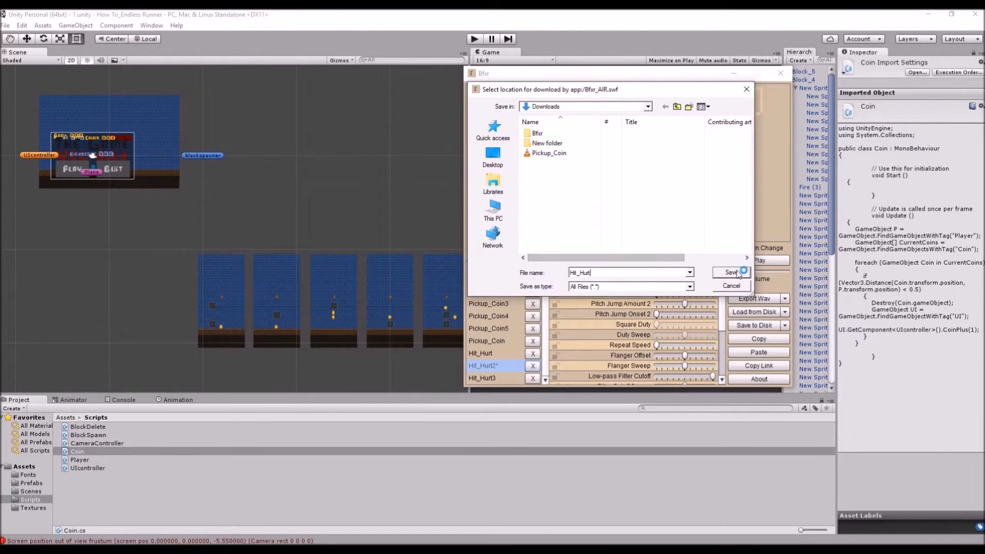
{"action": "left_click", "coordinate": [730, 272]}
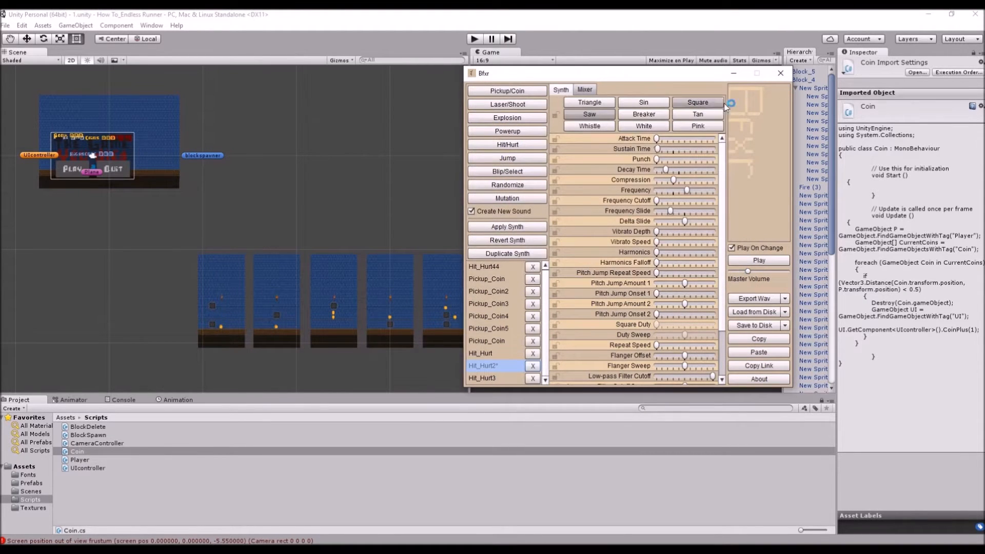
{"action": "left_click", "coordinate": [780, 73]}
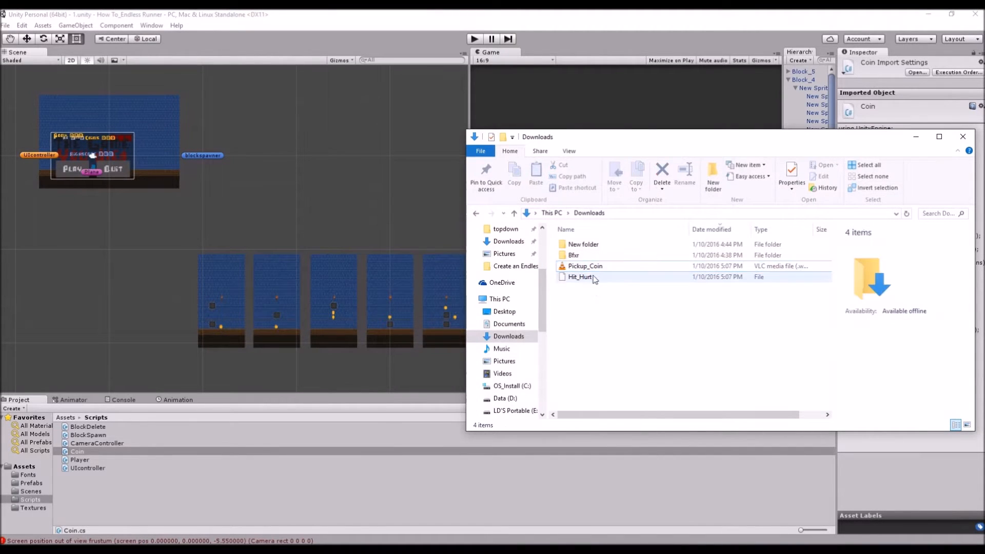
Select Hit_Hurt2 and Pickup_Coin in Downloads and drop them into Unity's Assets
{"action": "left_click", "coordinate": [585, 265]}
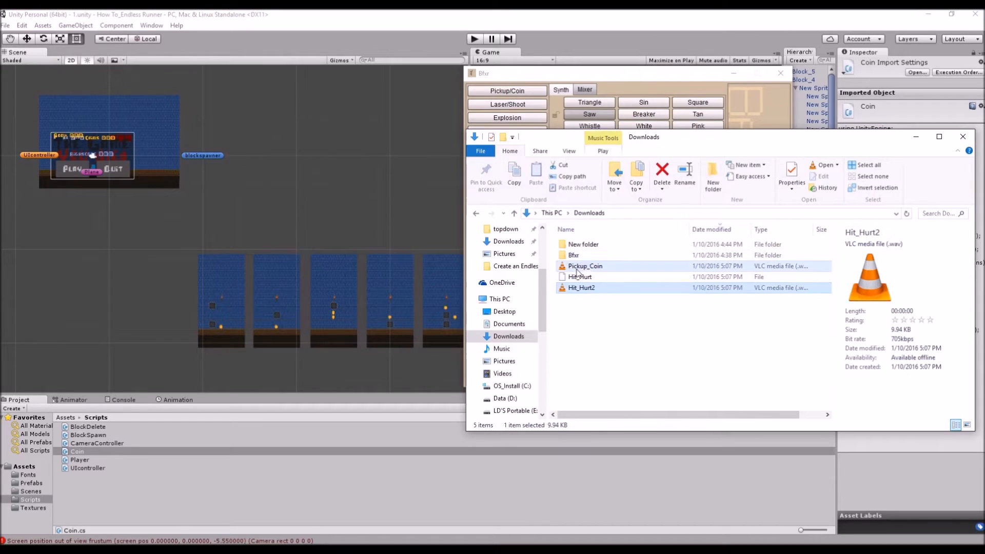
{"action": "left_click", "coordinate": [585, 265]}
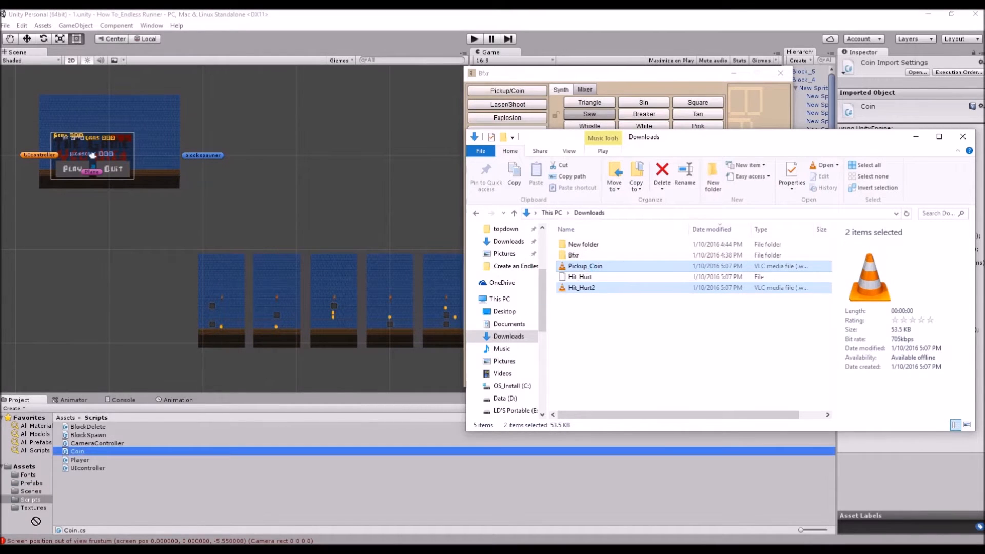
{"action": "left_click", "coordinate": [23, 466]}
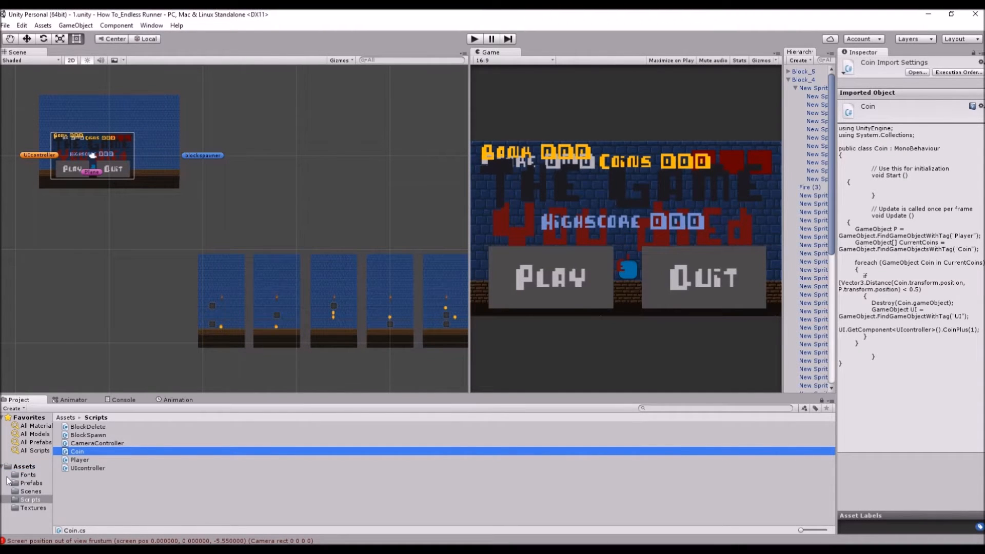
Create a Sounds folder in Assets holding the Hit_Hurt2 and Pickup_Coin files
{"action": "left_click", "coordinate": [23, 465]}
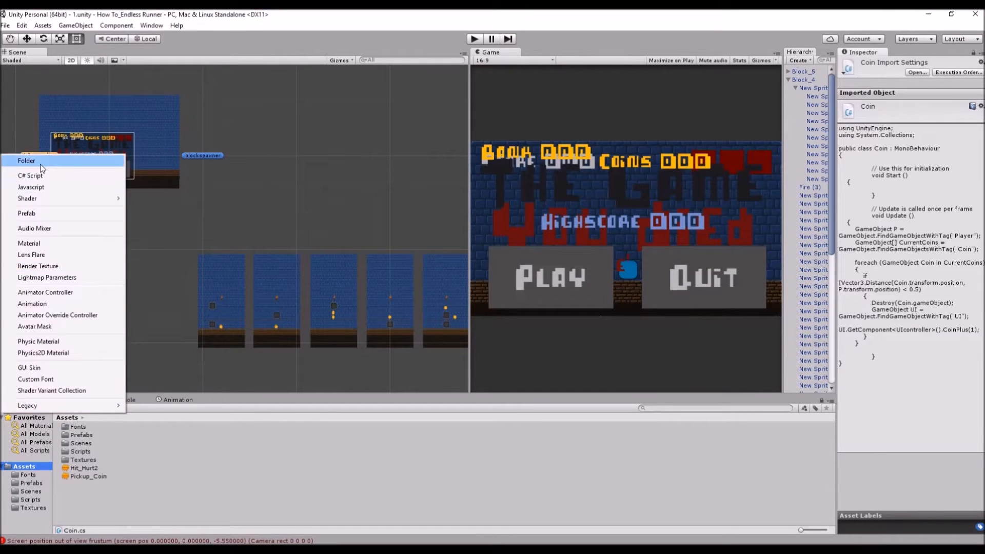
{"action": "left_click", "coordinate": [27, 160]}
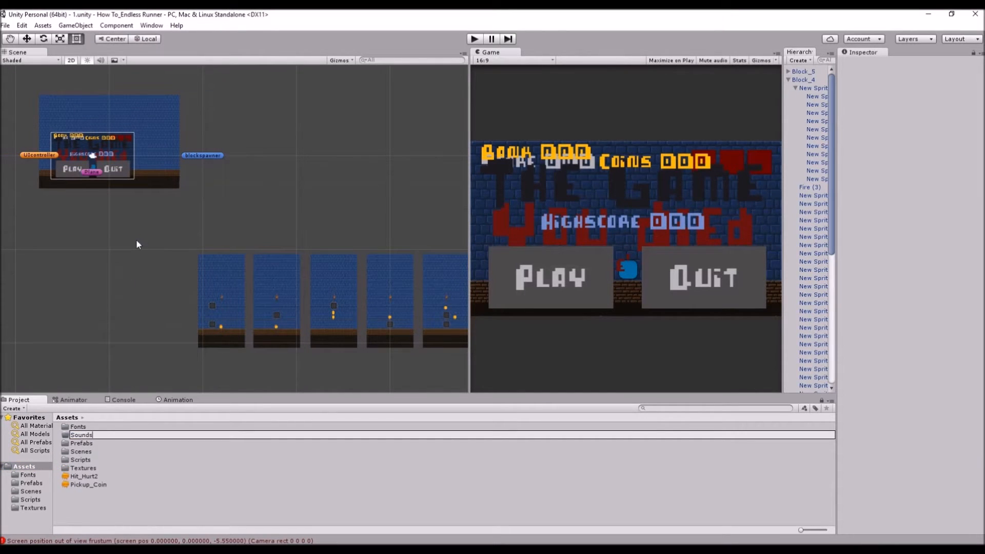
{"action": "left_click", "coordinate": [83, 476]}
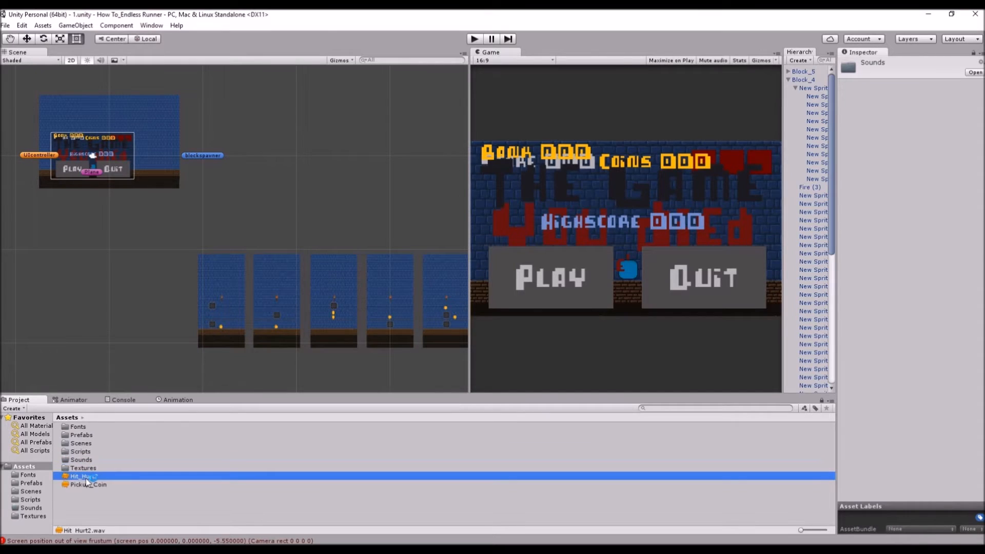
{"action": "left_click", "coordinate": [88, 484]}
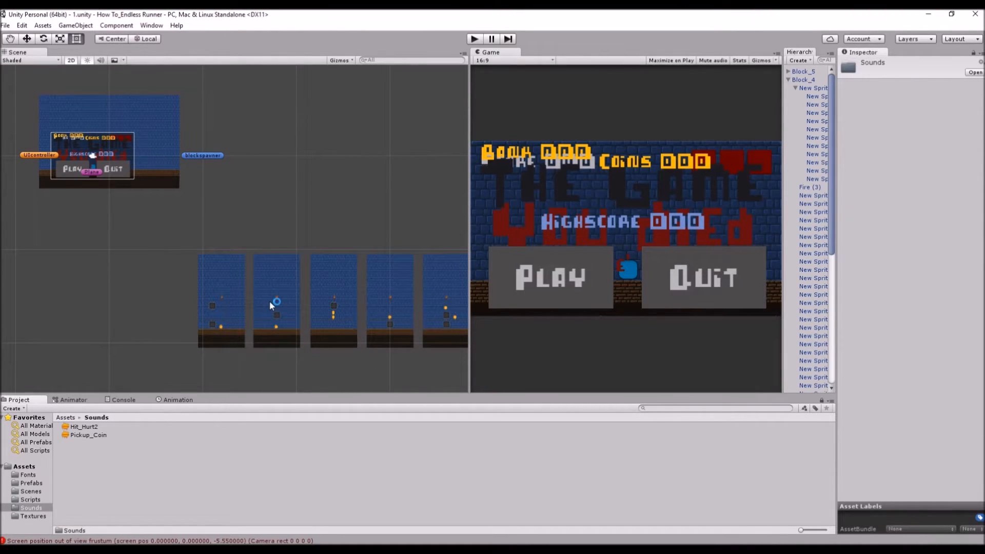
{"action": "mouse_move", "coordinate": [208, 281]}
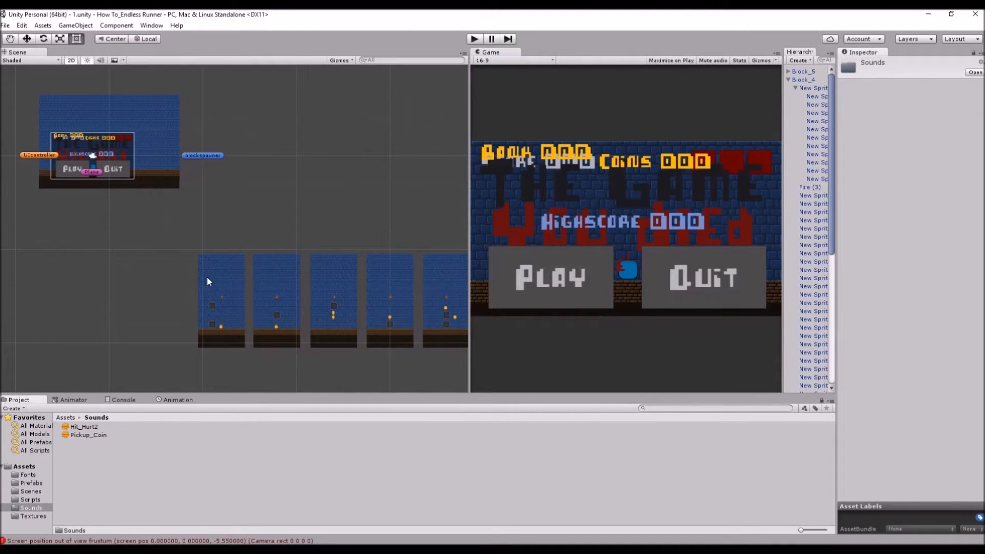
{"action": "mouse_move", "coordinate": [139, 373]}
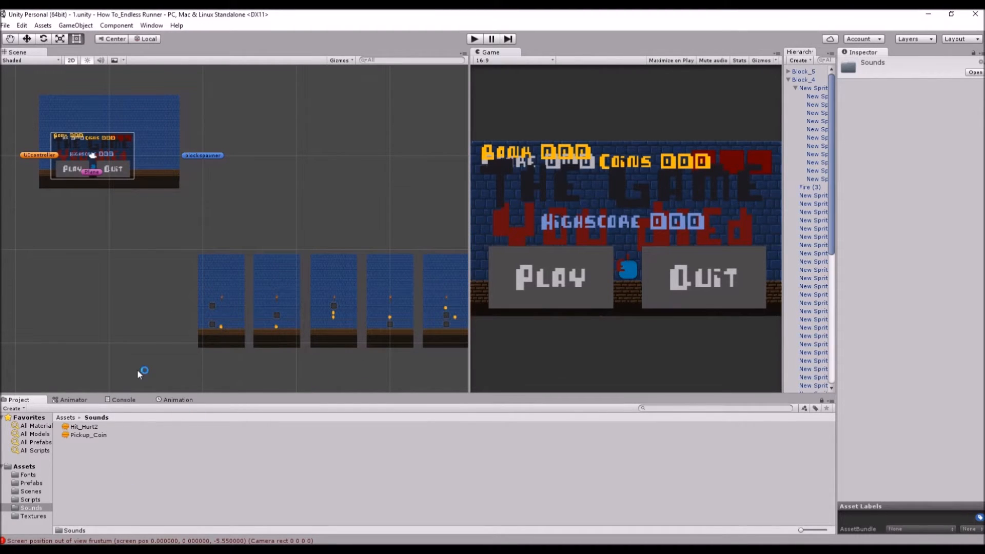
Show Pickup_Coin's import settings in the Inspector
{"action": "left_click", "coordinate": [88, 435]}
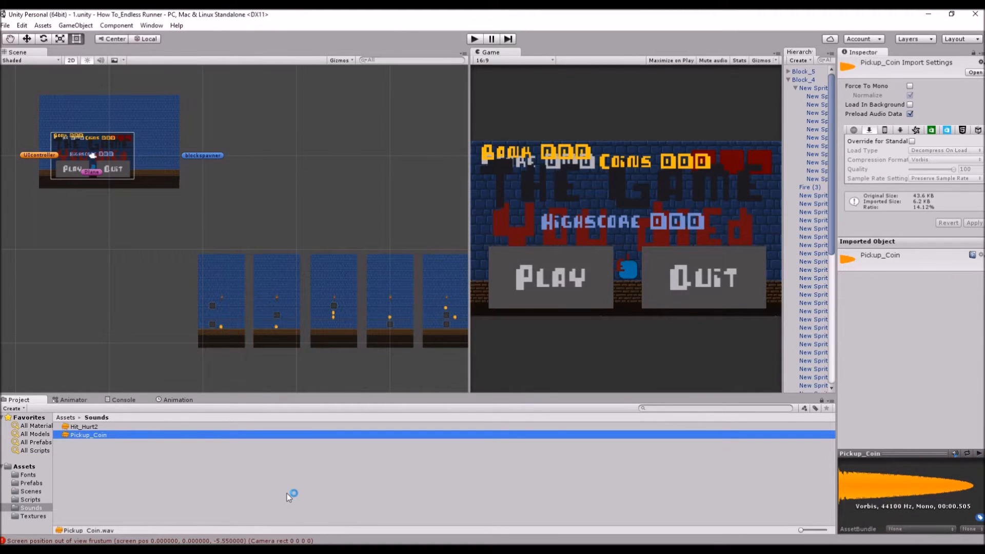
{"action": "mouse_move", "coordinate": [288, 497]}
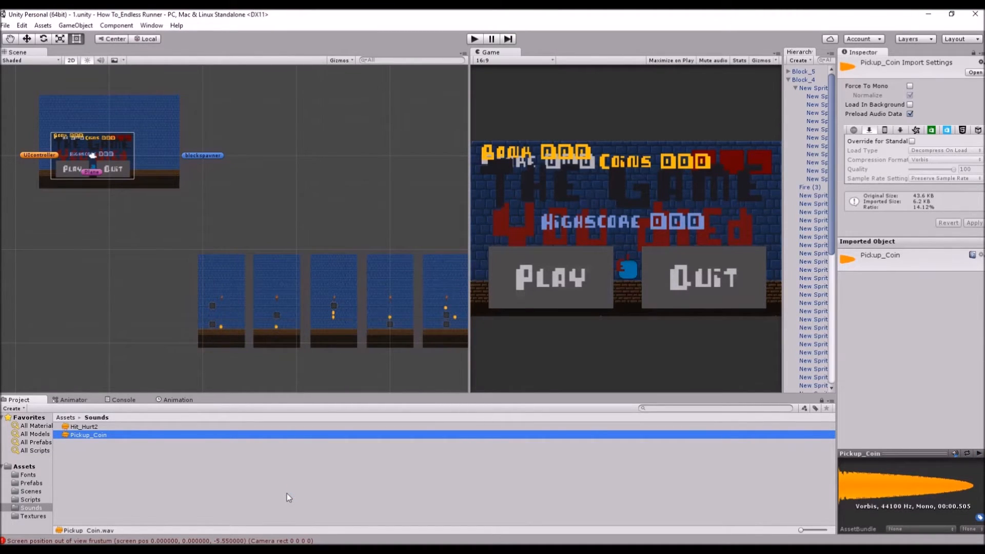
{"action": "mouse_move", "coordinate": [186, 471]}
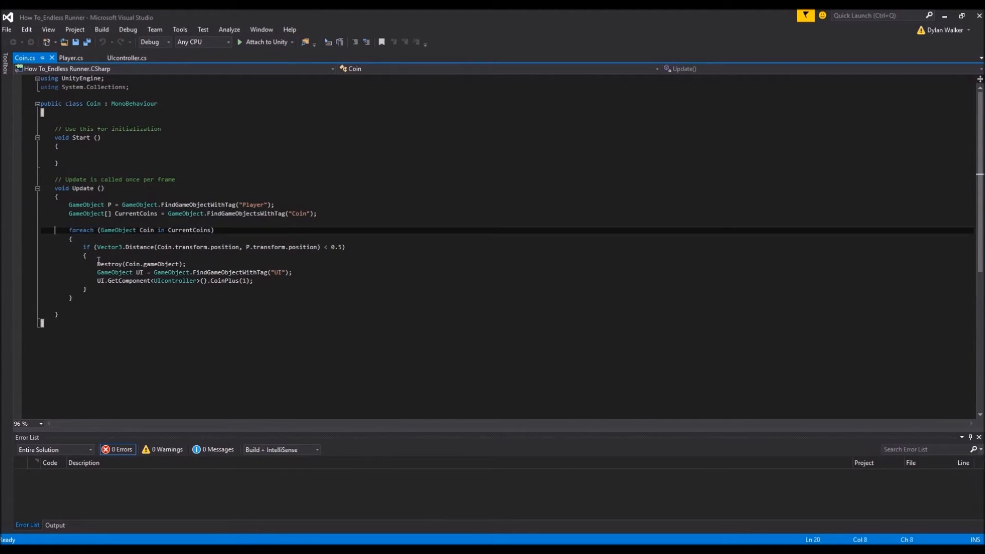
Review the UIcontroller script and return to Coin.cs
{"action": "left_click", "coordinate": [71, 298]}
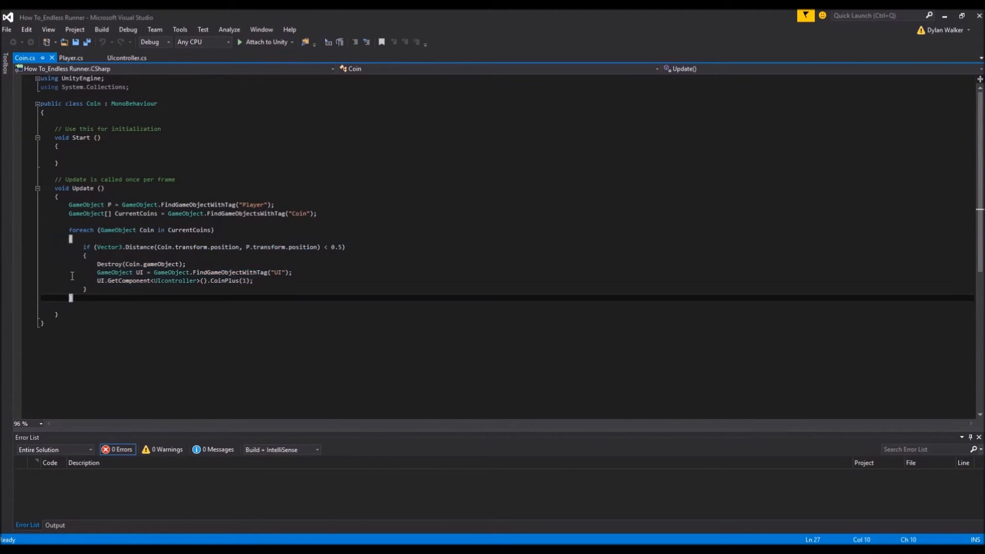
{"action": "mouse_move", "coordinate": [125, 306]}
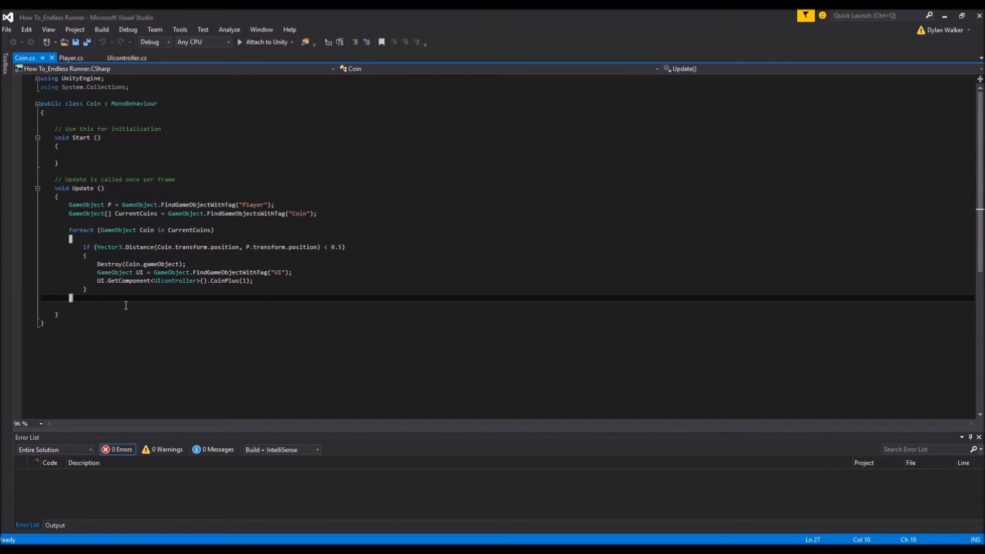
{"action": "left_click", "coordinate": [126, 58]}
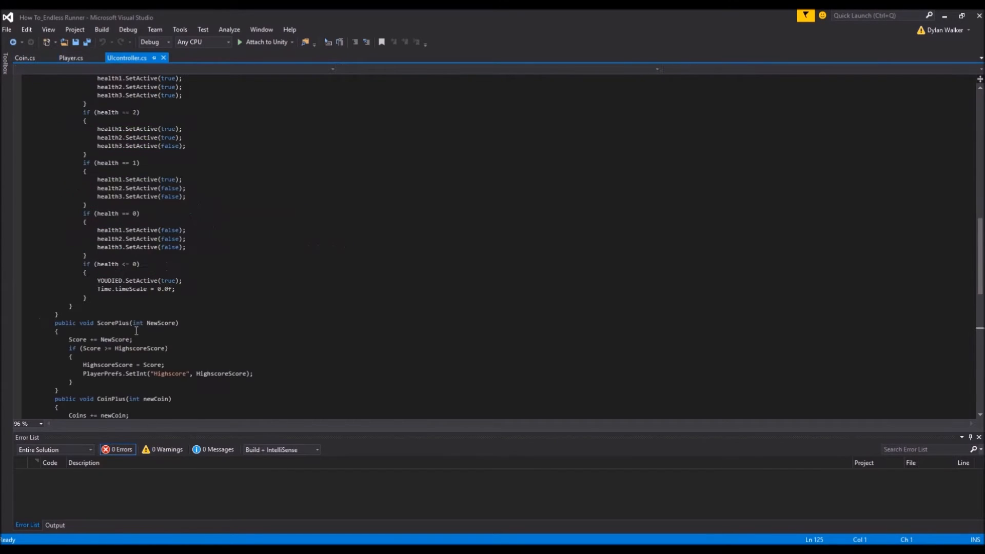
{"action": "scroll", "scroll_direction": "down", "scroll_amount": 3}
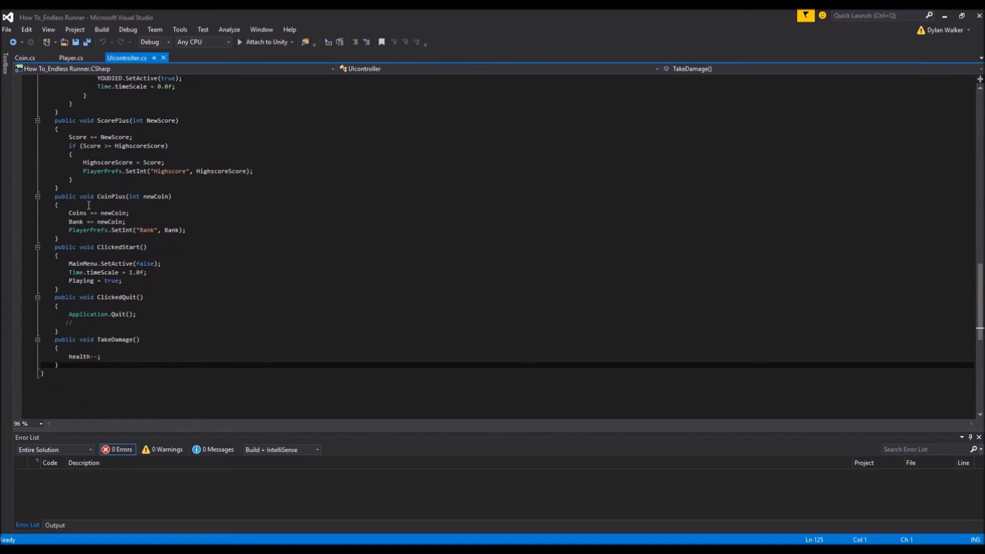
{"action": "left_click", "coordinate": [25, 57]}
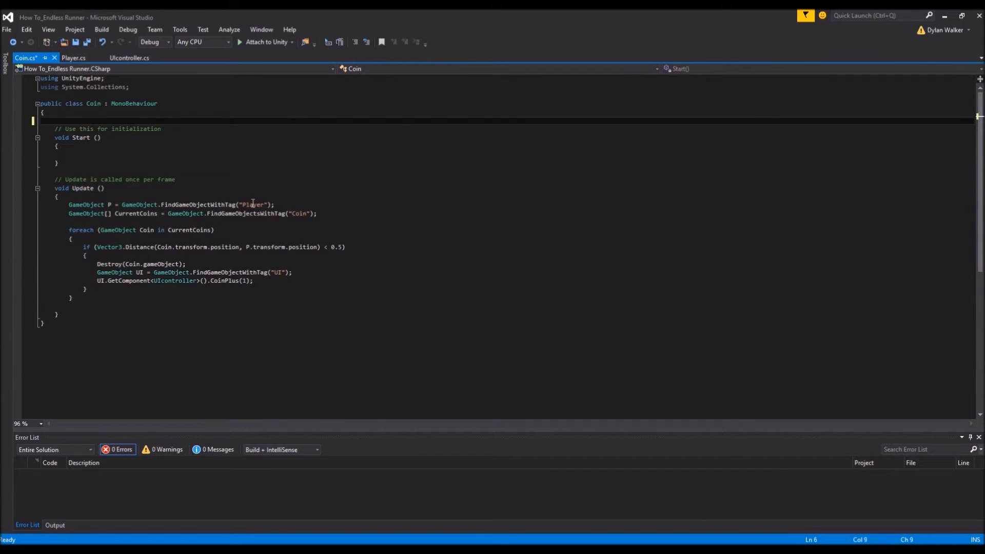
Declare 'public AudioClip CoinSound;' in the Coin script
{"action": "type", "text": "pu"}
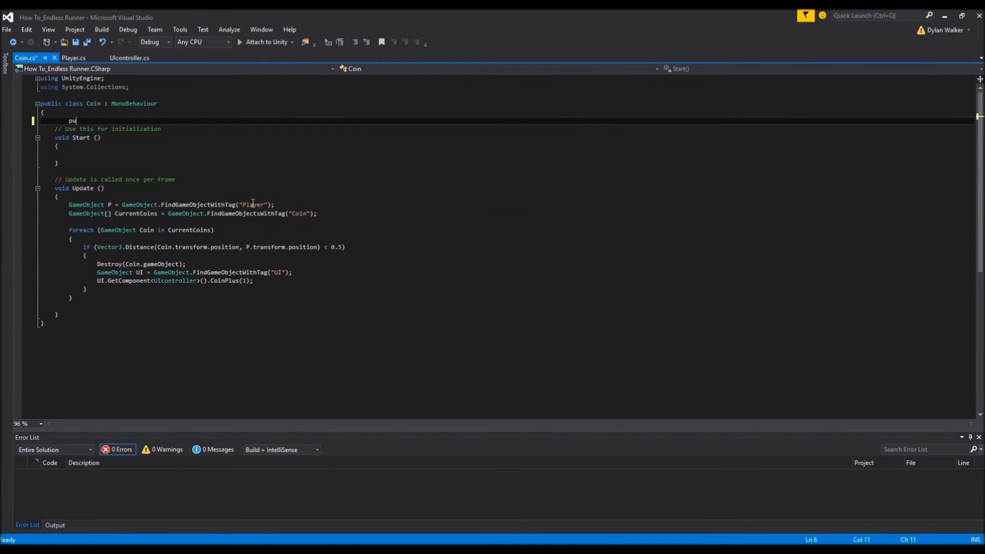
{"action": "type", "text": "blic"}
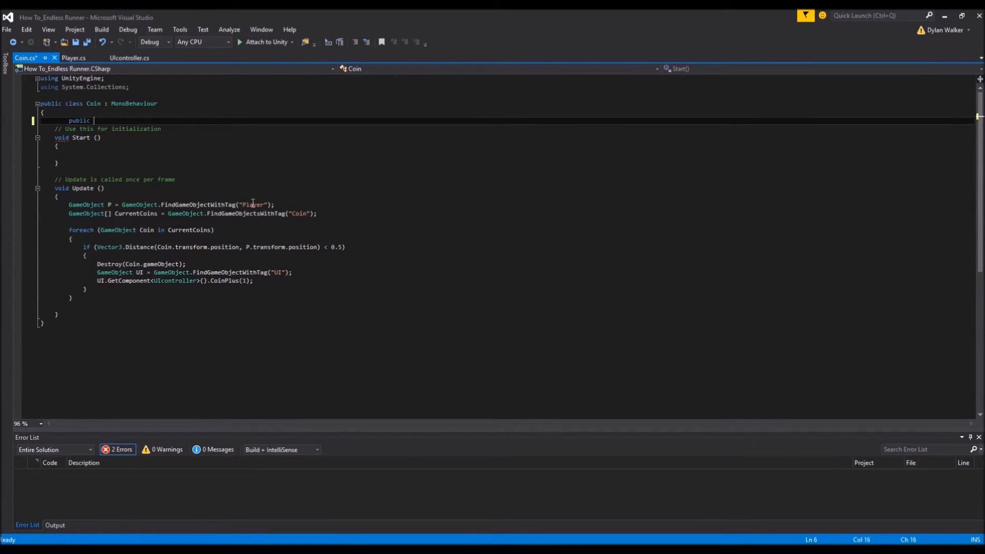
{"action": "type", "text": "aud"}
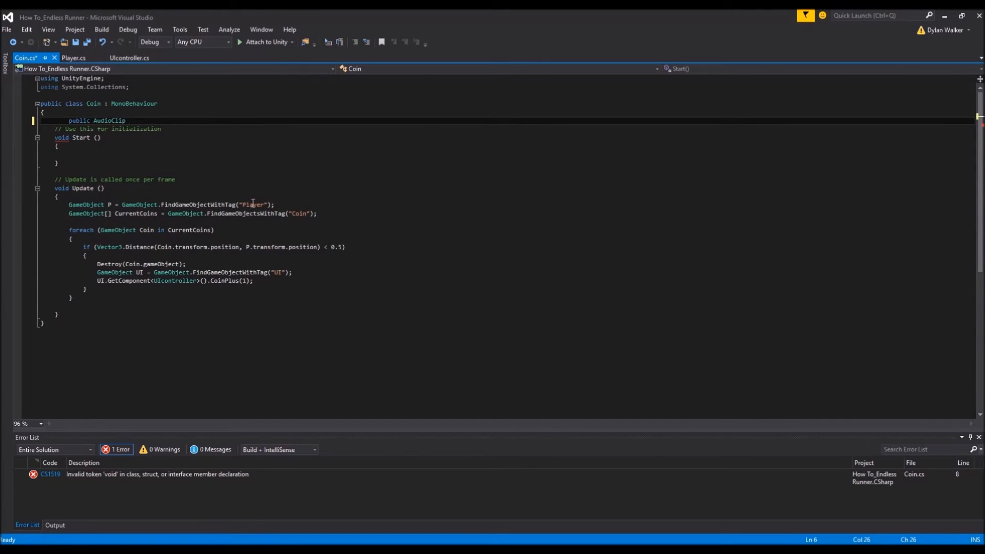
{"action": "type", "text": "CoinS"}
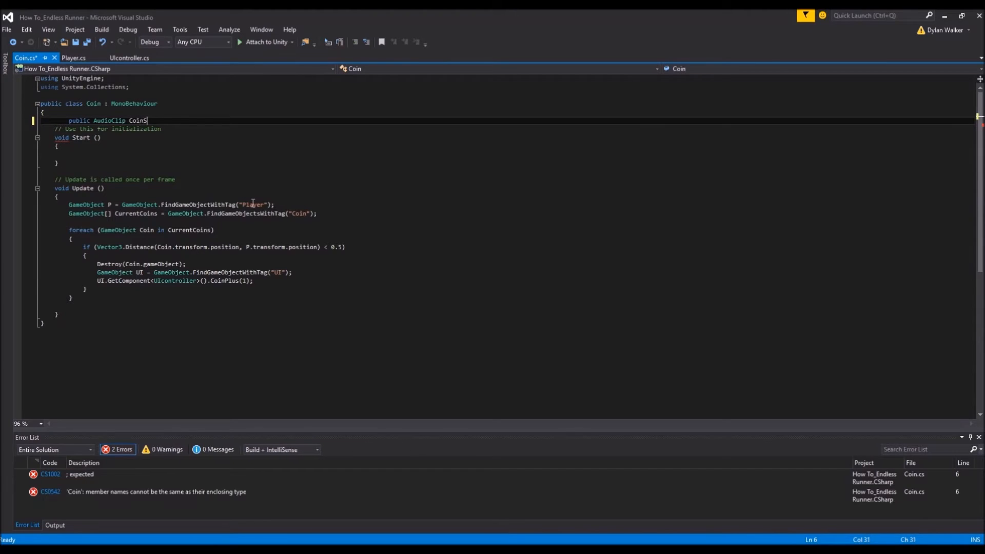
{"action": "type", "text": "ound"}
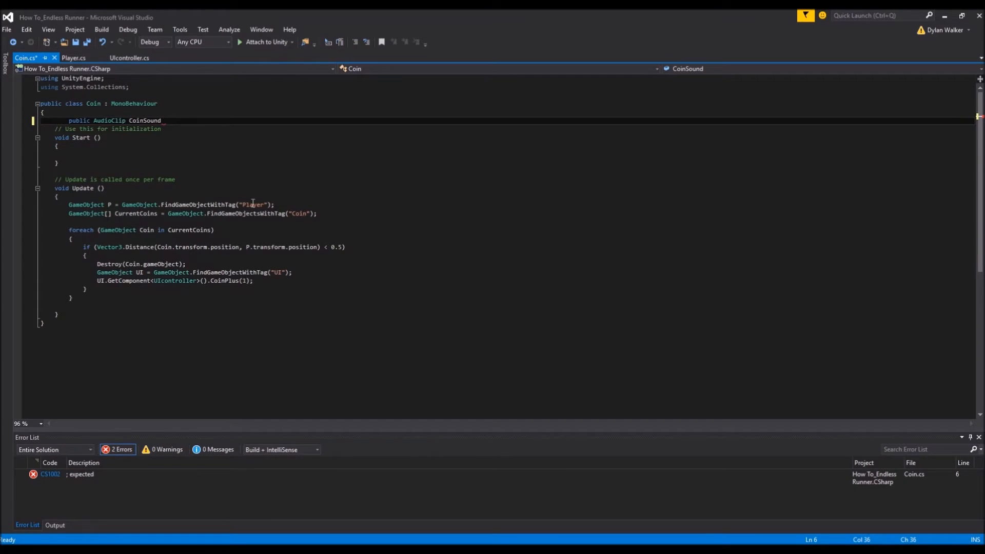
{"action": "type", "text": ";"}
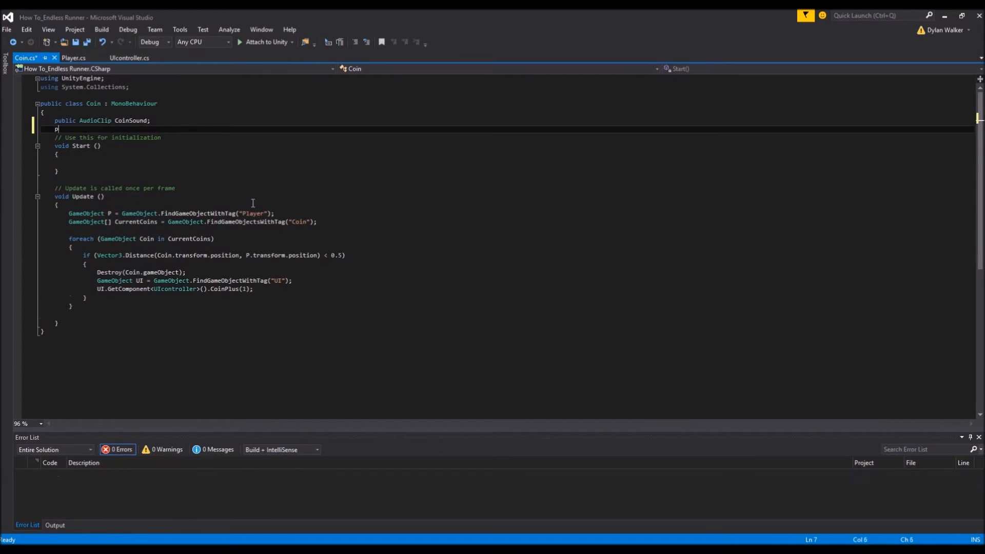
Declare 'private AudioSource Audio;' below the CoinSound field
{"action": "type", "text": "rivate"}
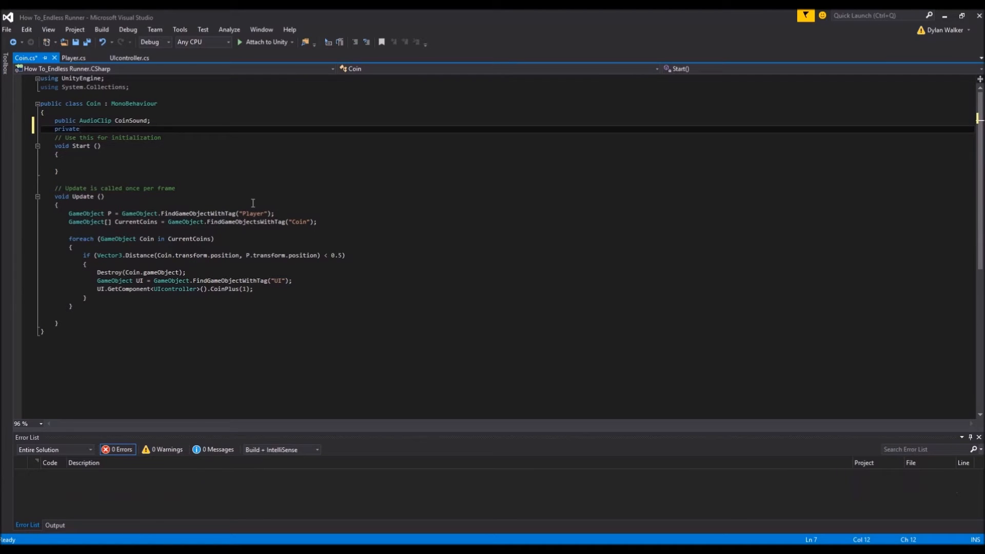
{"action": "type", "text": "AudioSource"}
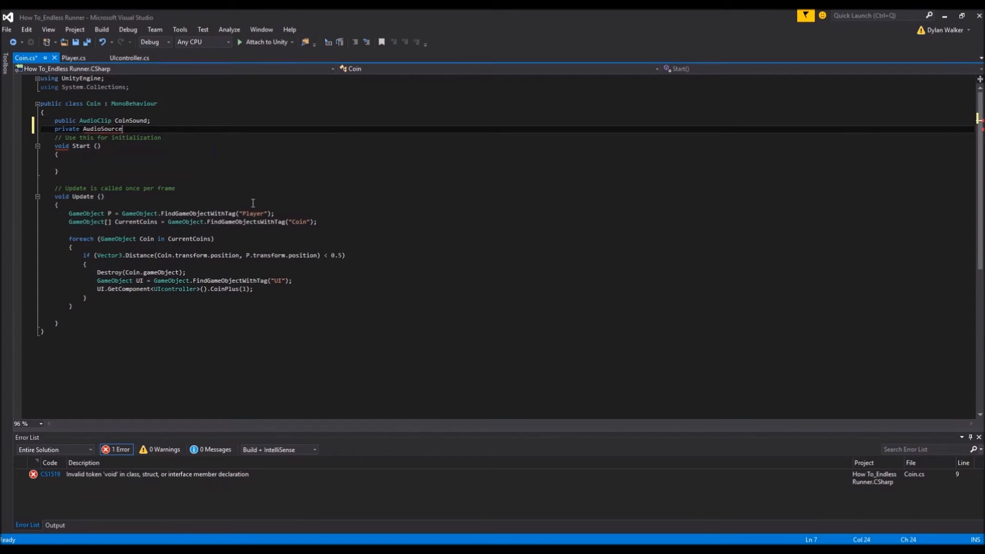
{"action": "type", "text": "A"}
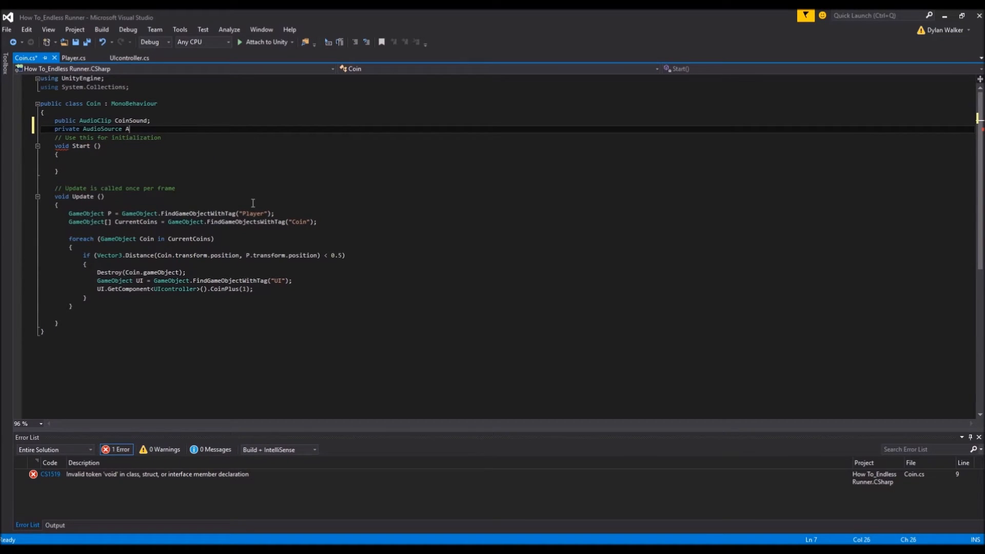
{"action": "type", "text": "udio;"}
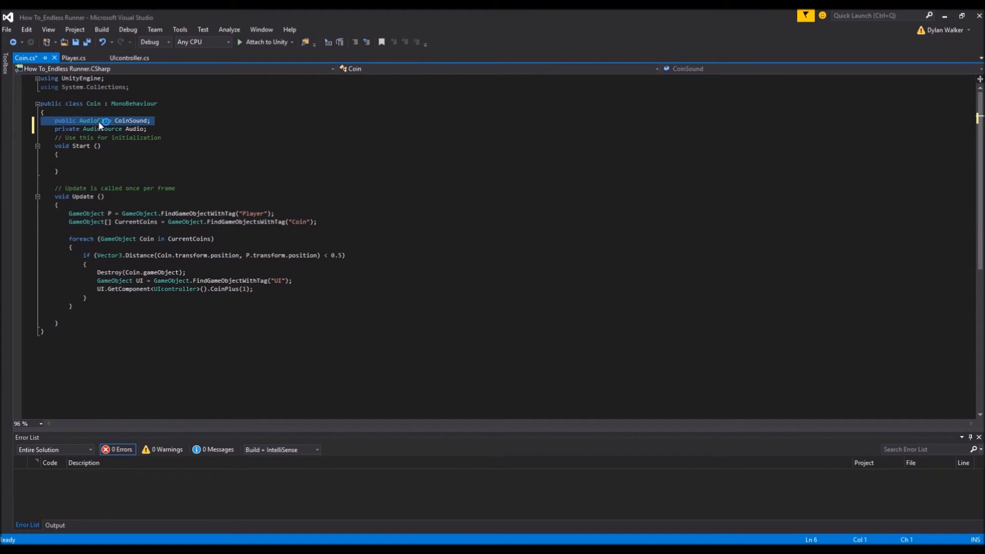
{"action": "left_click", "coordinate": [151, 120]}
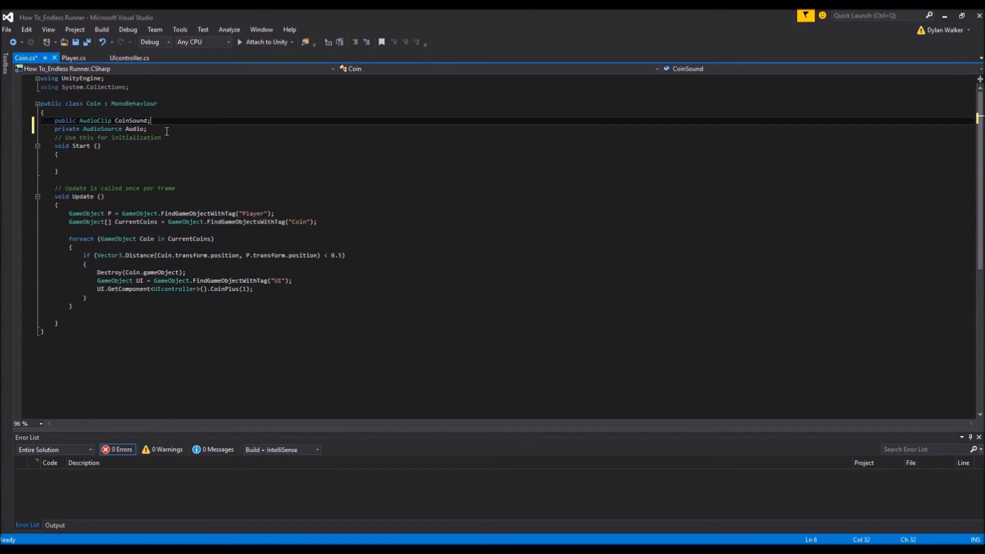
{"action": "mouse_move", "coordinate": [125, 129]}
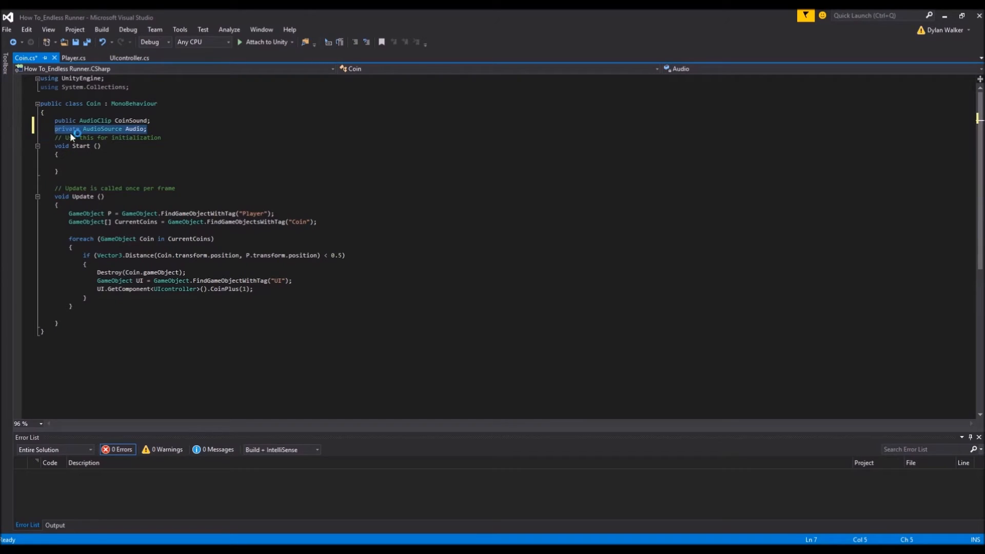
{"action": "left_click", "coordinate": [140, 262]}
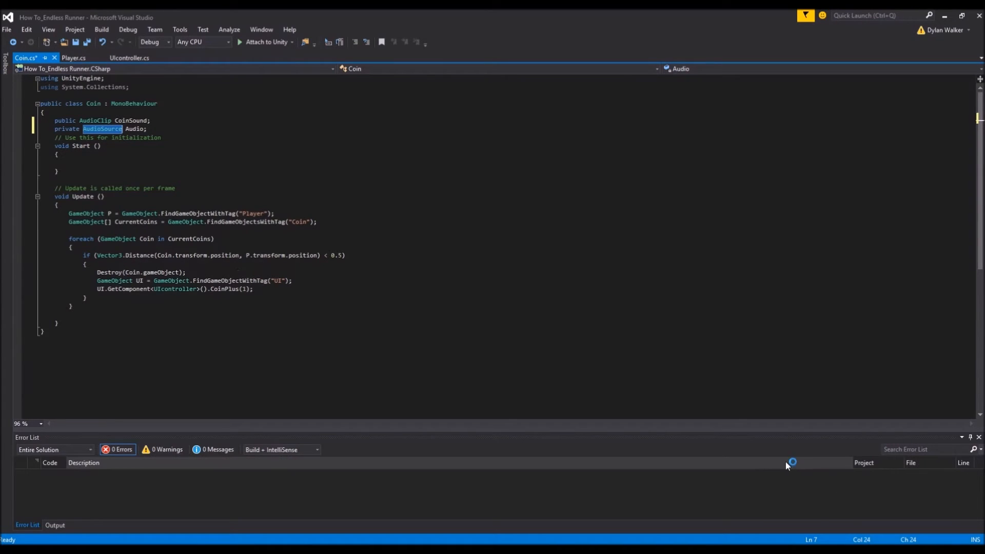
{"action": "mouse_move", "coordinate": [681, 273]}
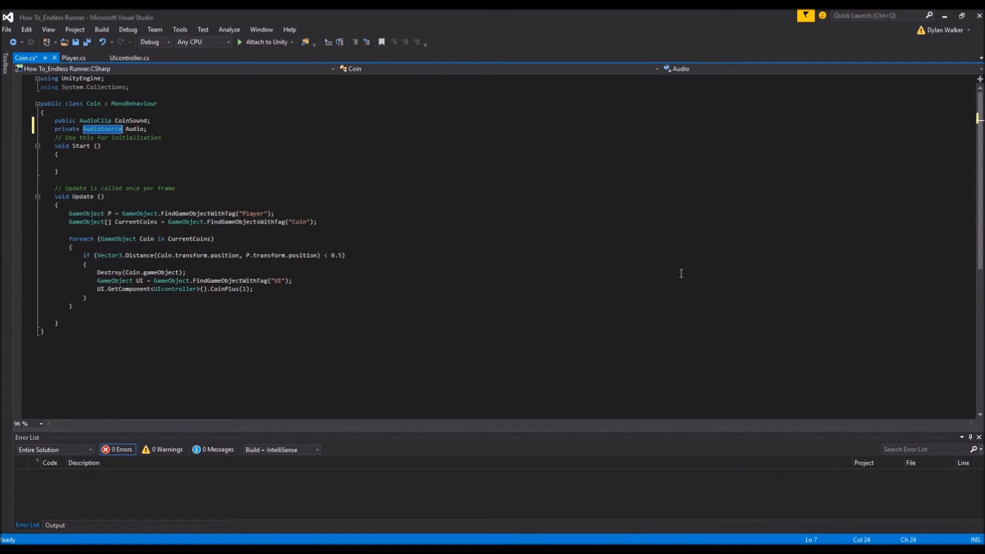
{"action": "mouse_move", "coordinate": [124, 133]}
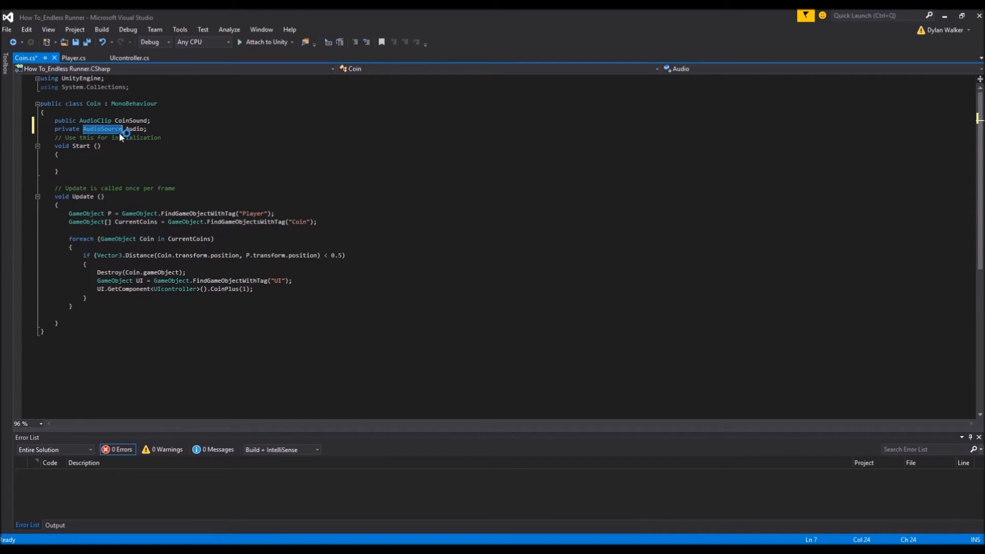
Assign Audio = GetComponent<AudioSource>() inside Start()
{"action": "left_click", "coordinate": [105, 160]}
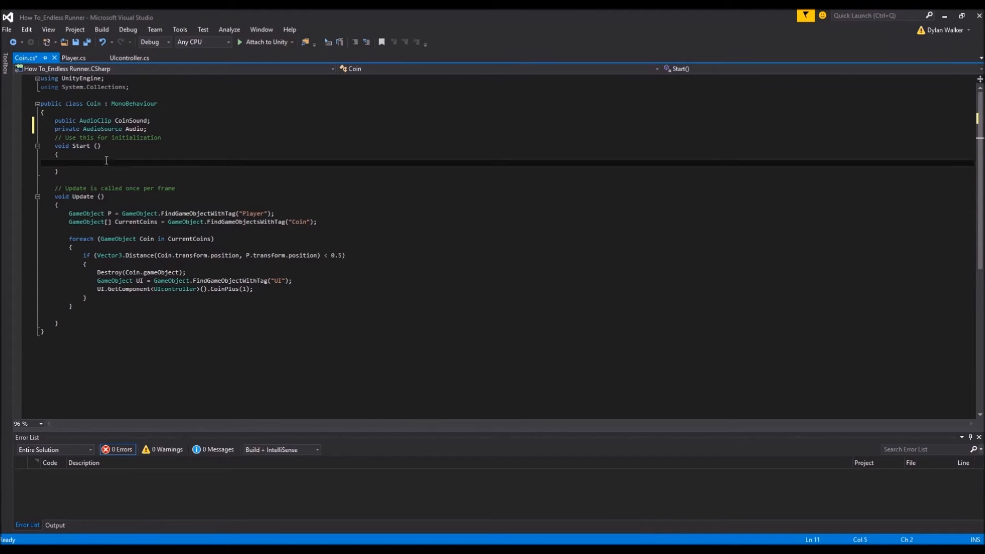
{"action": "type", "text": "au"}
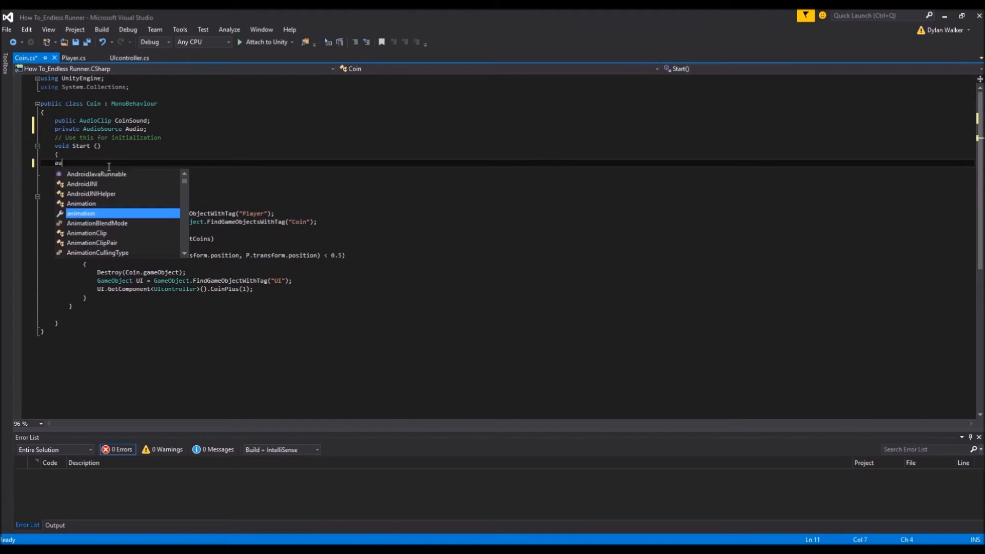
{"action": "type", "text": "Audio"}
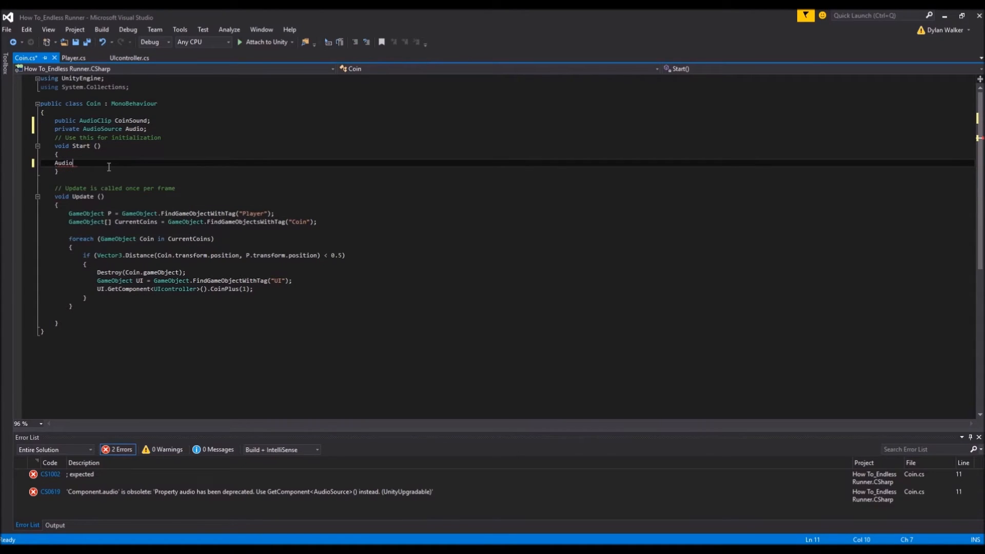
{"action": "type", "text": "= g"}
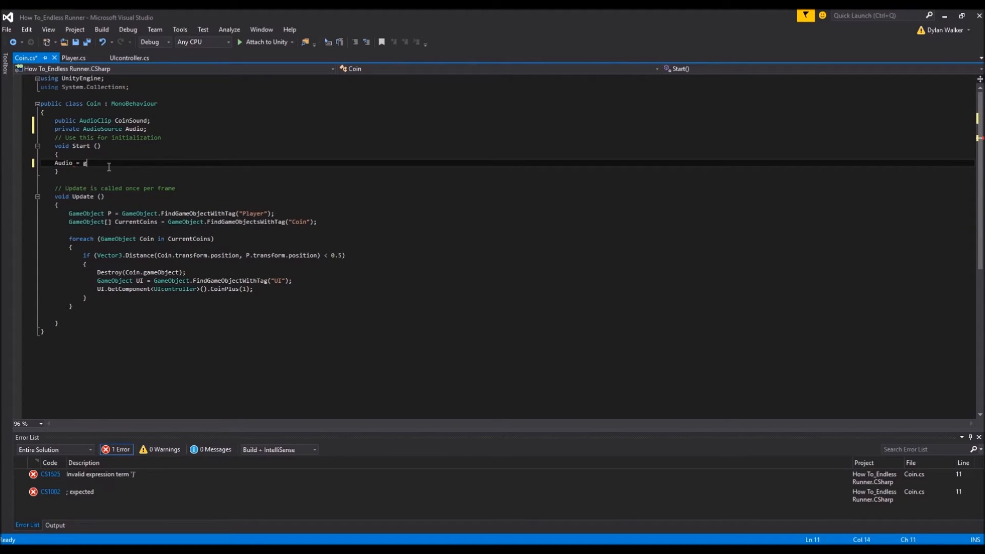
{"action": "type", "text": "etComponent"}
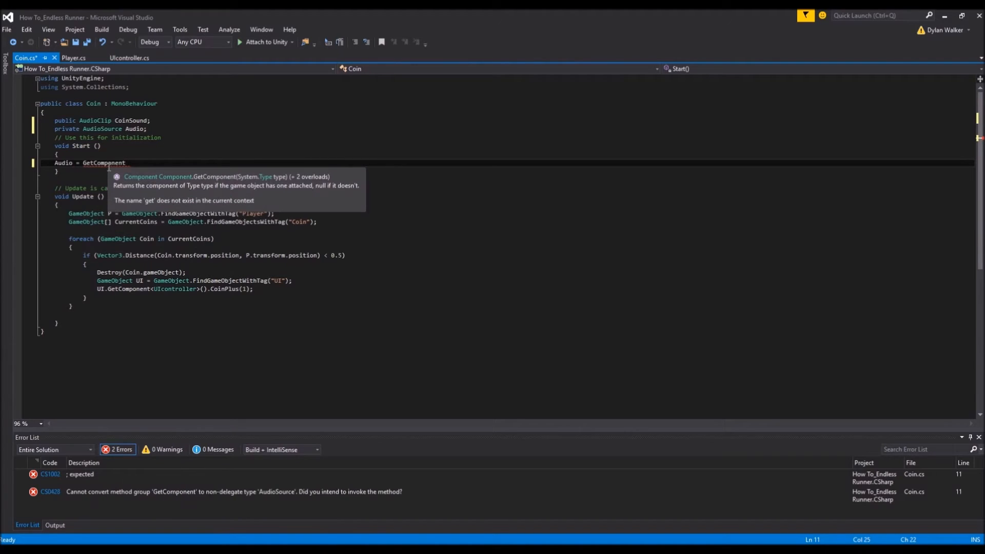
{"action": "type", "text": "<>"}
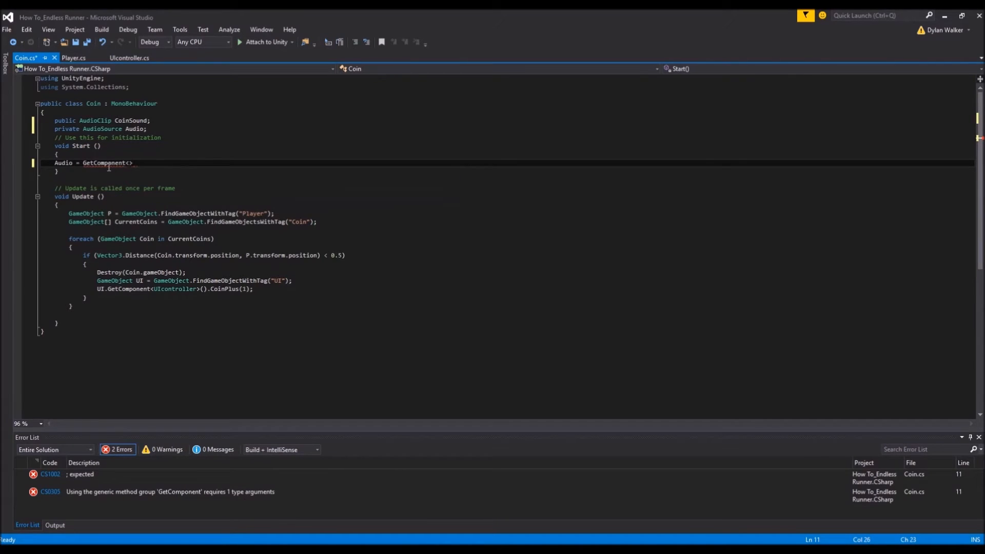
{"action": "type", "text": "AudioSource"}
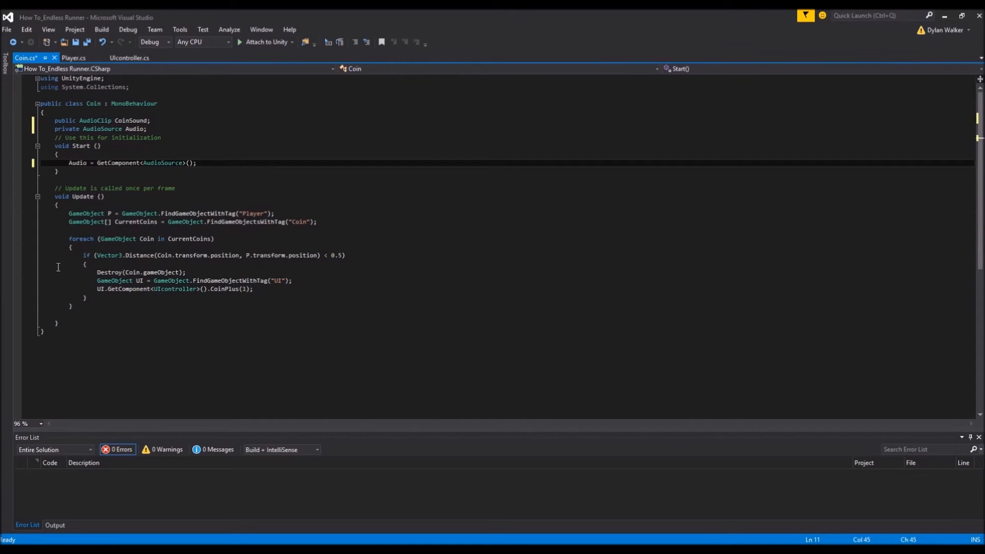
{"action": "mouse_move", "coordinate": [198, 268]}
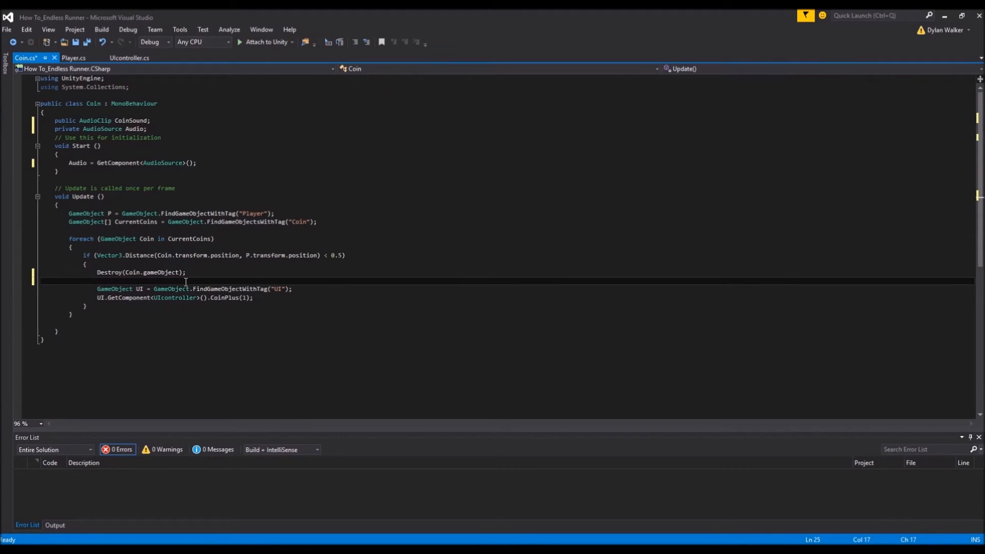
Add Audio.PlayOneShot(CoinSound, 0.7f) after the coin is destroyed in Update()
{"action": "type", "text": "a"}
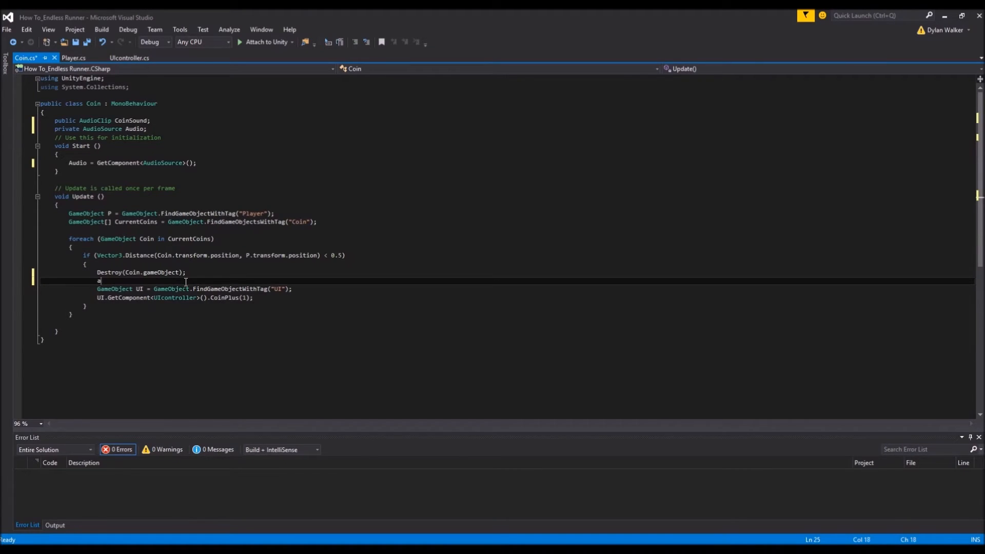
{"action": "type", "text": "udio"}
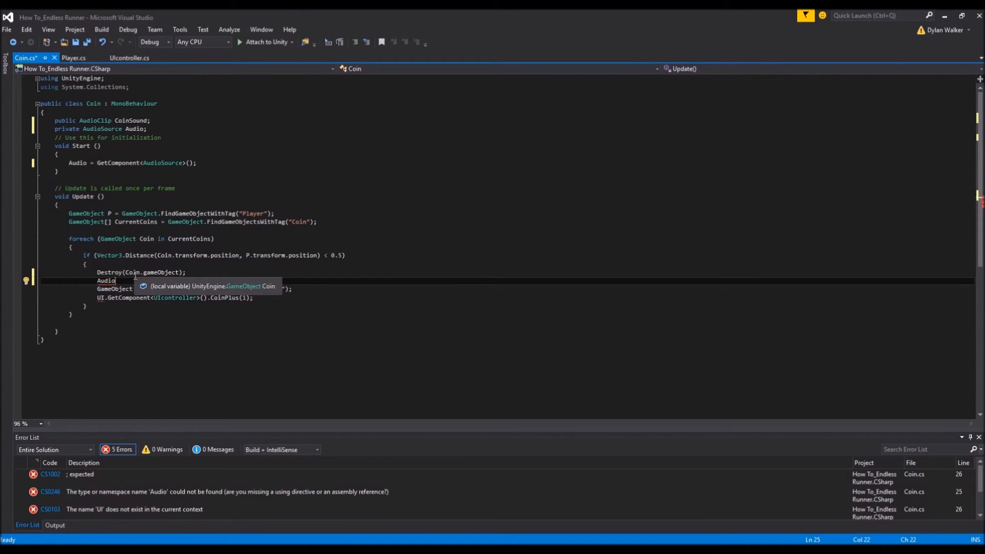
{"action": "type", "text": ".pla"}
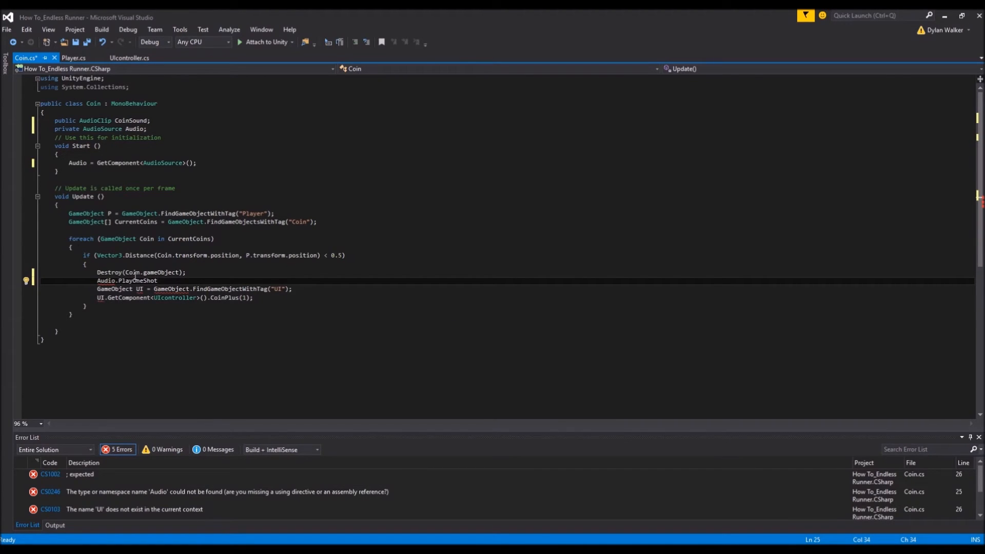
{"action": "type", "text": "()"}
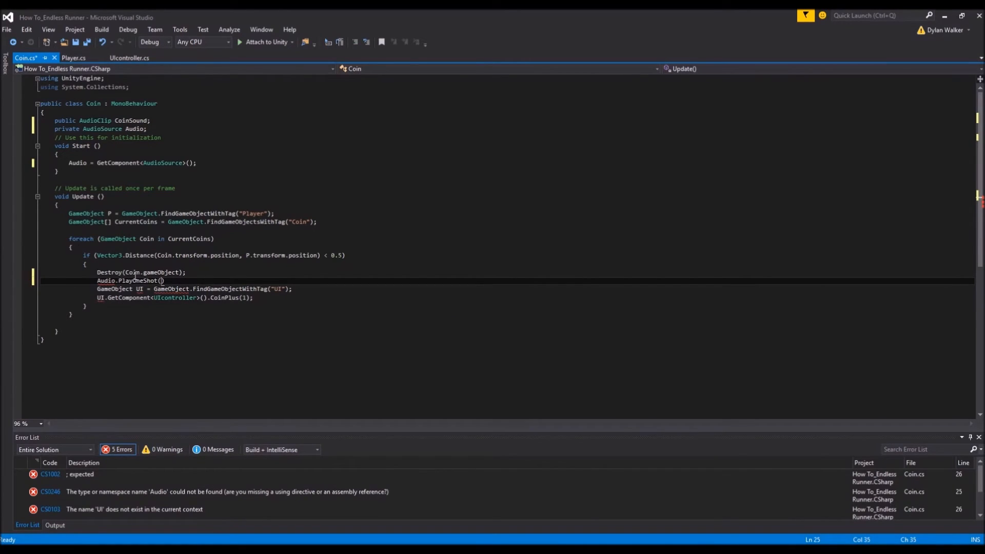
{"action": "type", "text": "CoinSound."}
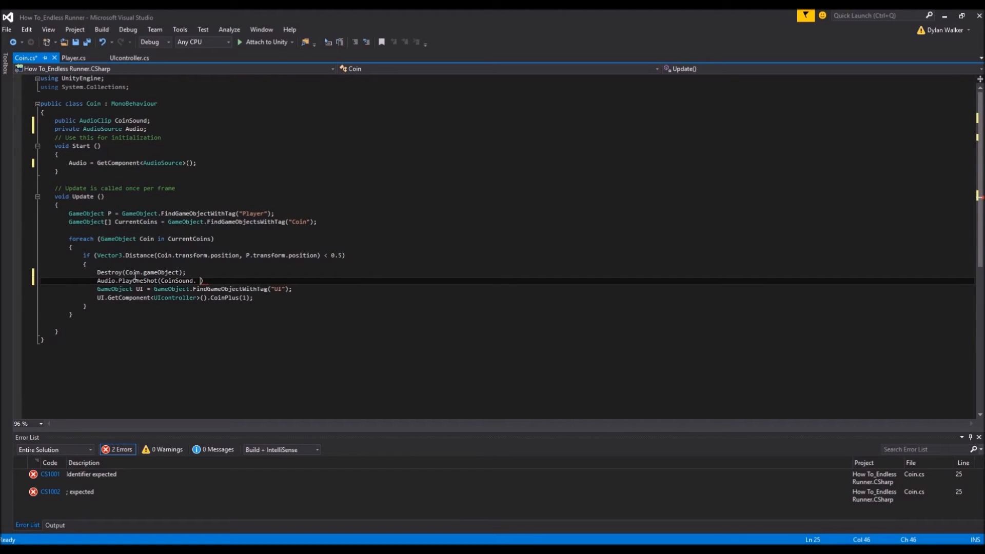
{"action": "type", "text": "0."}
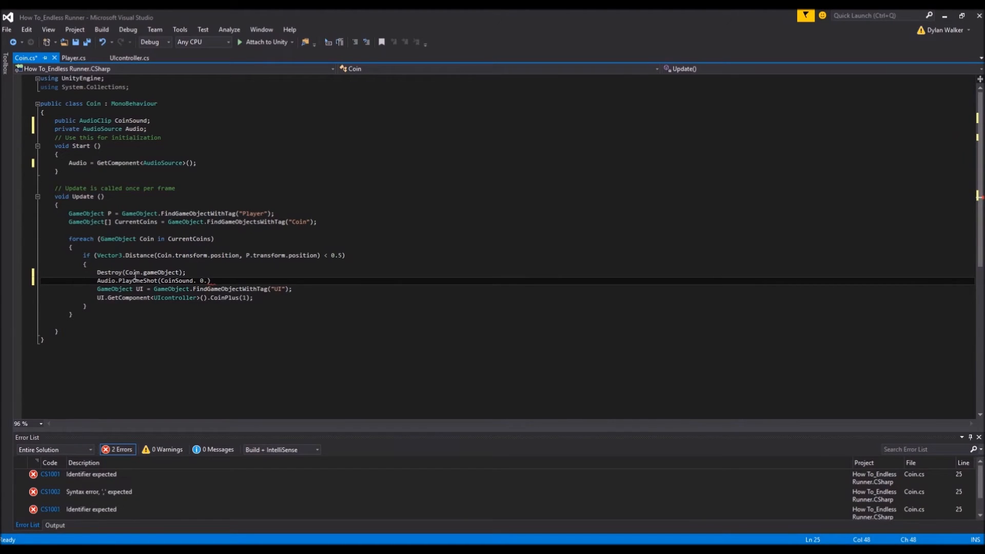
{"action": "type", "text": "7f"}
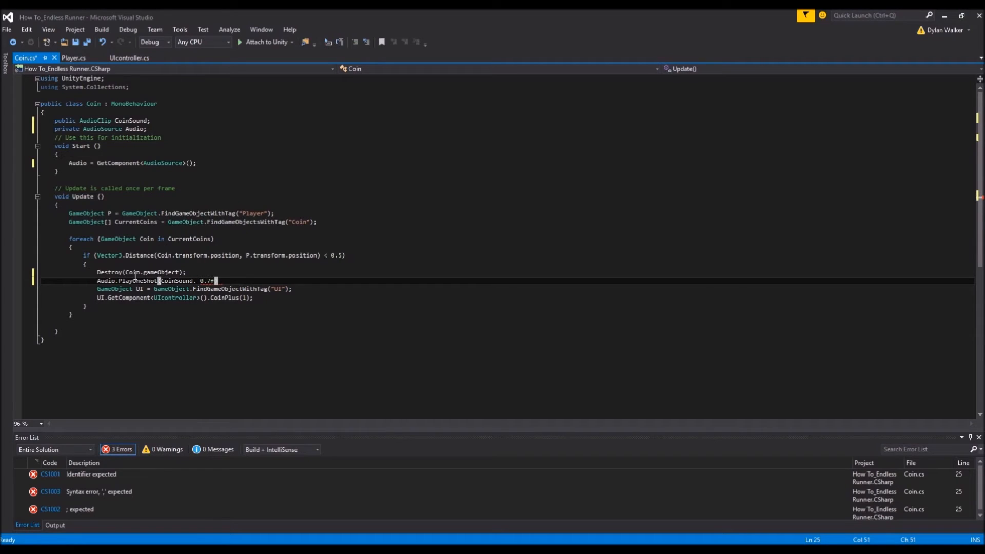
{"action": "type", "text": "("}
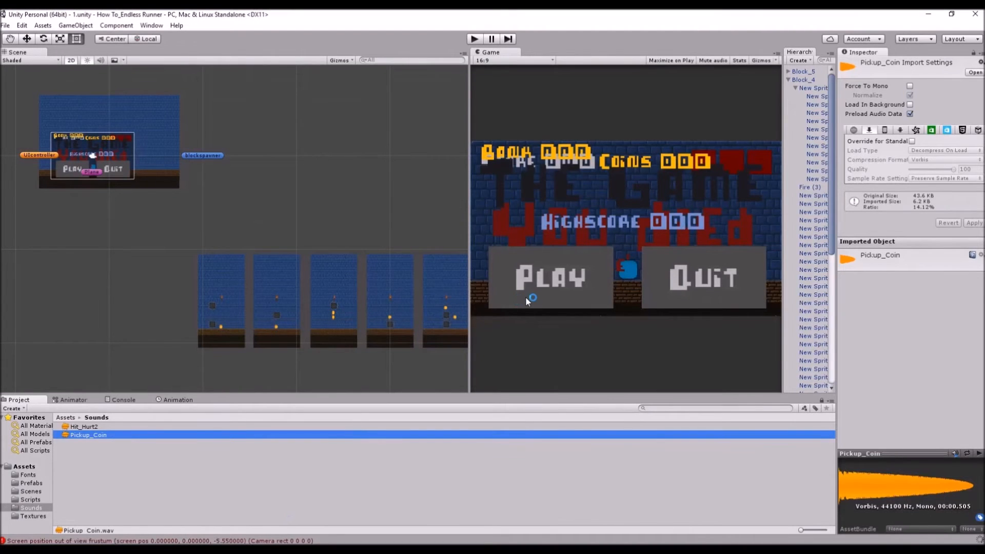
{"action": "mouse_move", "coordinate": [457, 322]}
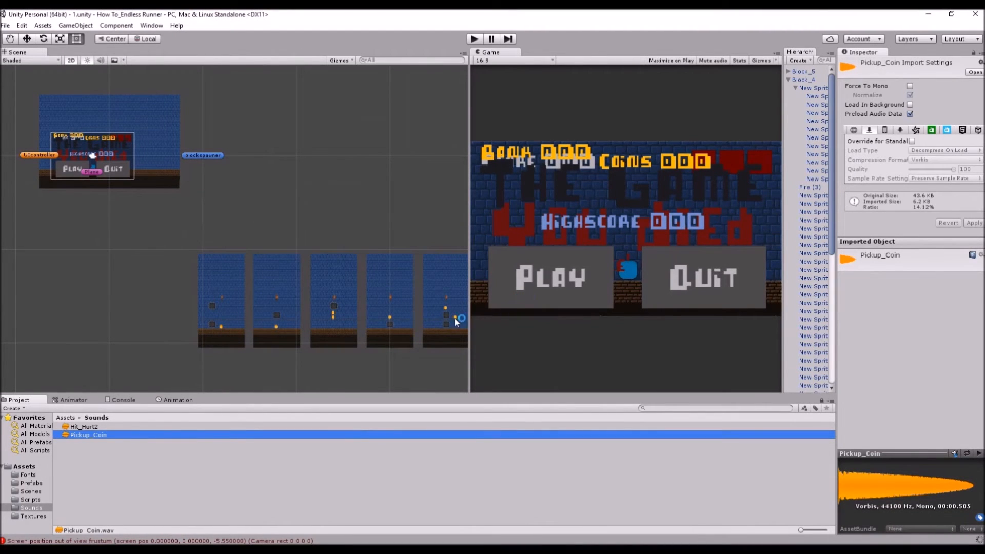
{"action": "mouse_move", "coordinate": [118, 190]}
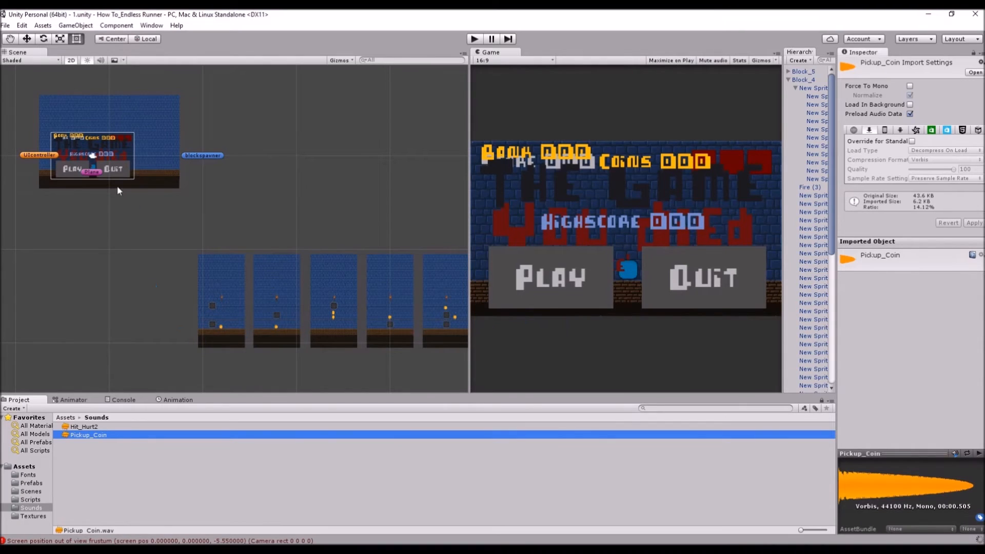
{"action": "mouse_move", "coordinate": [102, 223]}
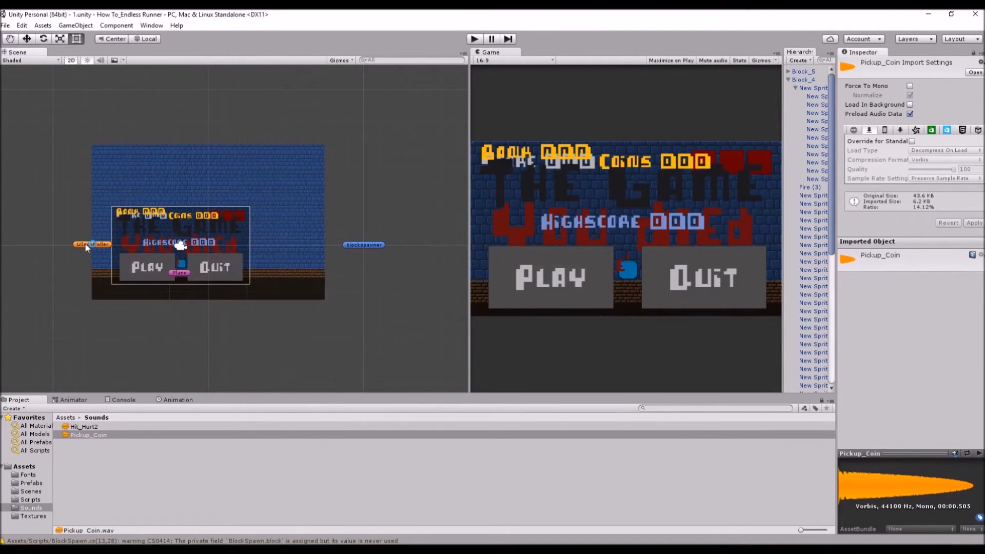
Select UIcontroller, run the game and stop it on the missing AudioSource error
{"action": "left_click", "coordinate": [92, 244]}
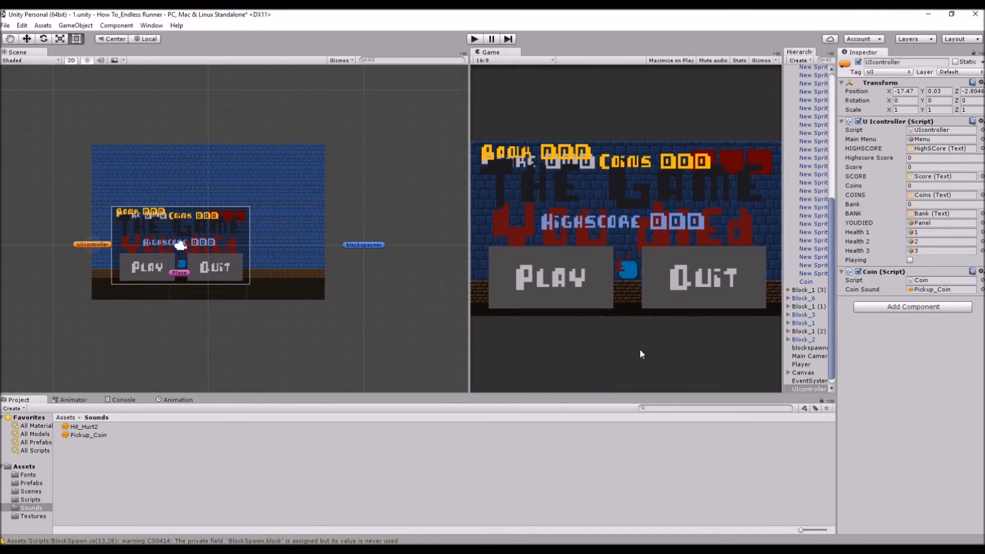
{"action": "mouse_move", "coordinate": [473, 38]}
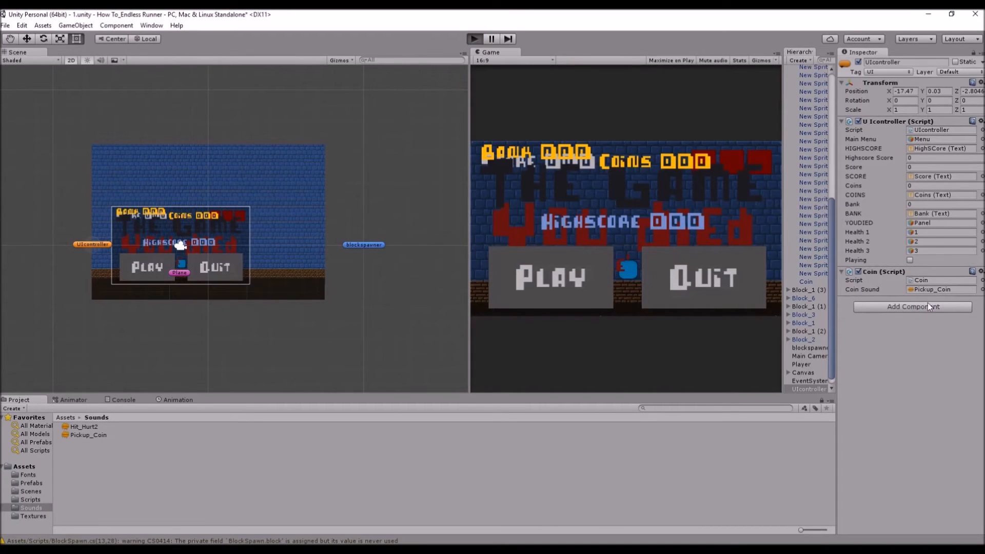
{"action": "mouse_move", "coordinate": [905, 350]}
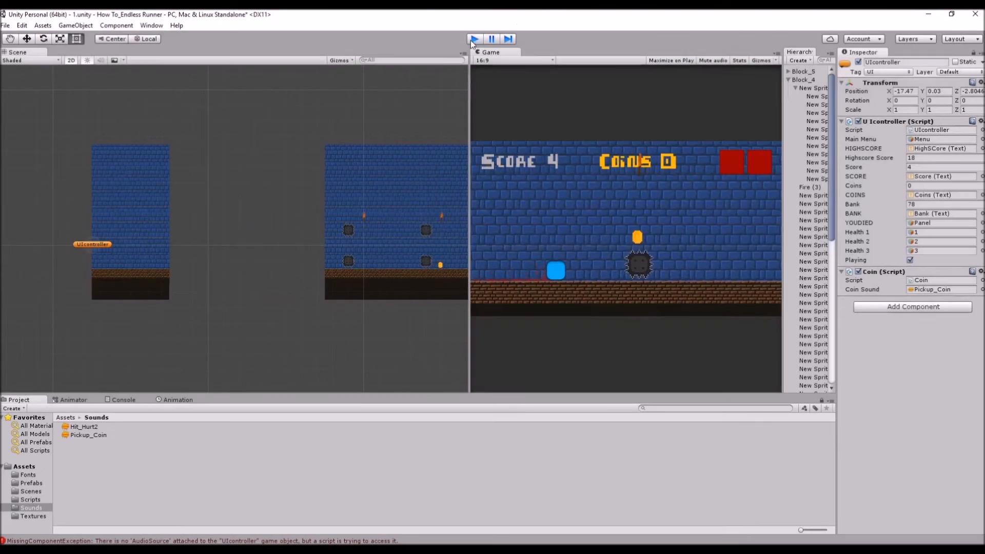
{"action": "left_click", "coordinate": [474, 38]}
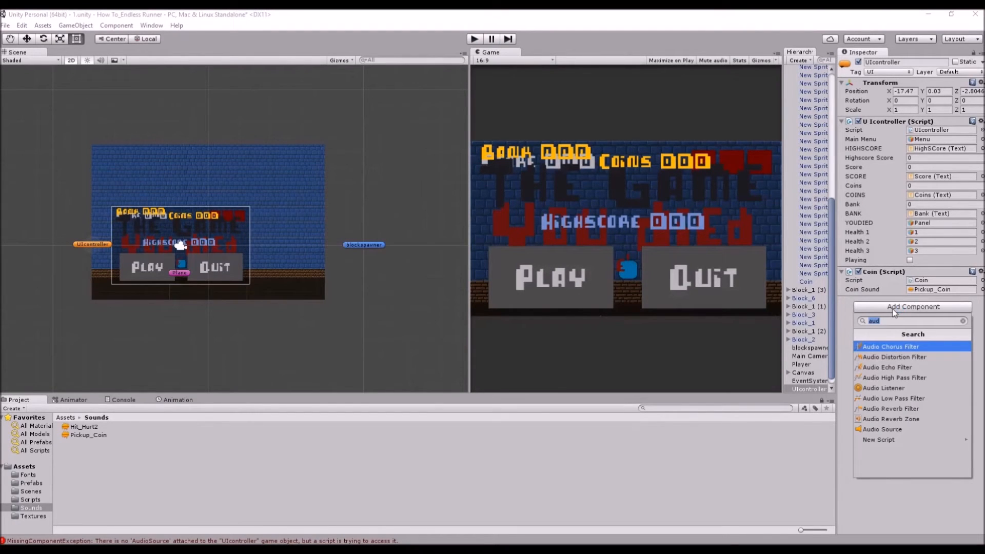
Add an Audio Source to UIcontroller and start a run of the game to hear the coin sound
{"action": "left_click", "coordinate": [883, 429]}
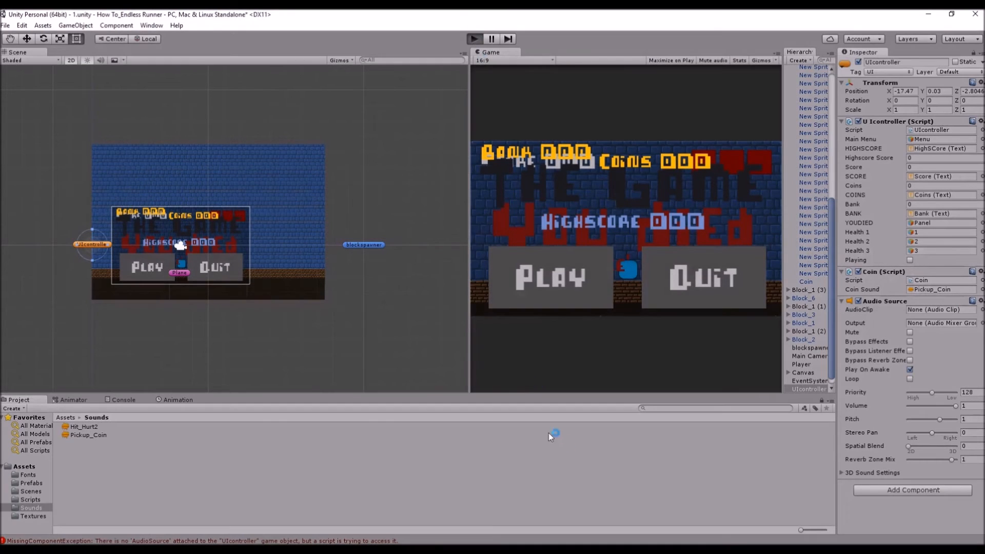
{"action": "mouse_move", "coordinate": [286, 224]}
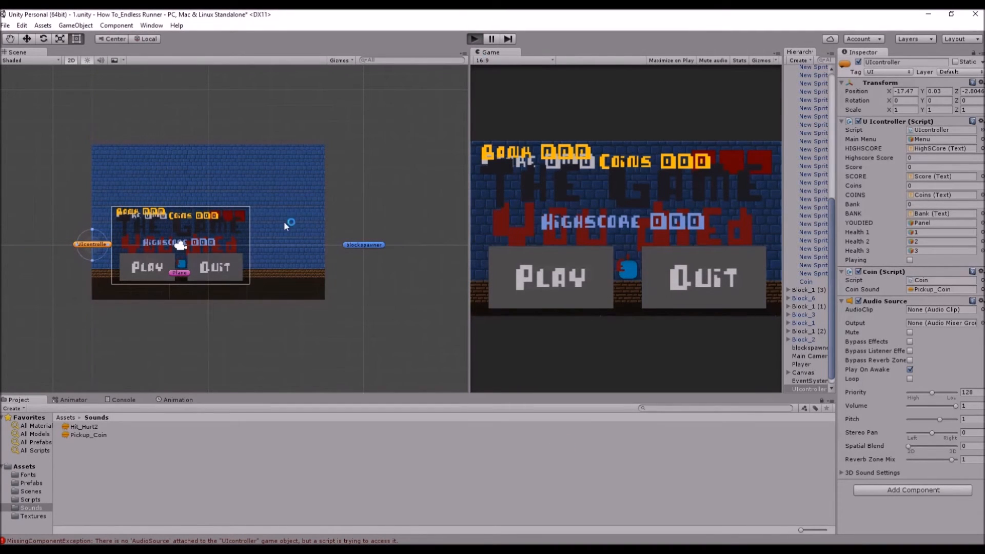
{"action": "mouse_move", "coordinate": [578, 270]}
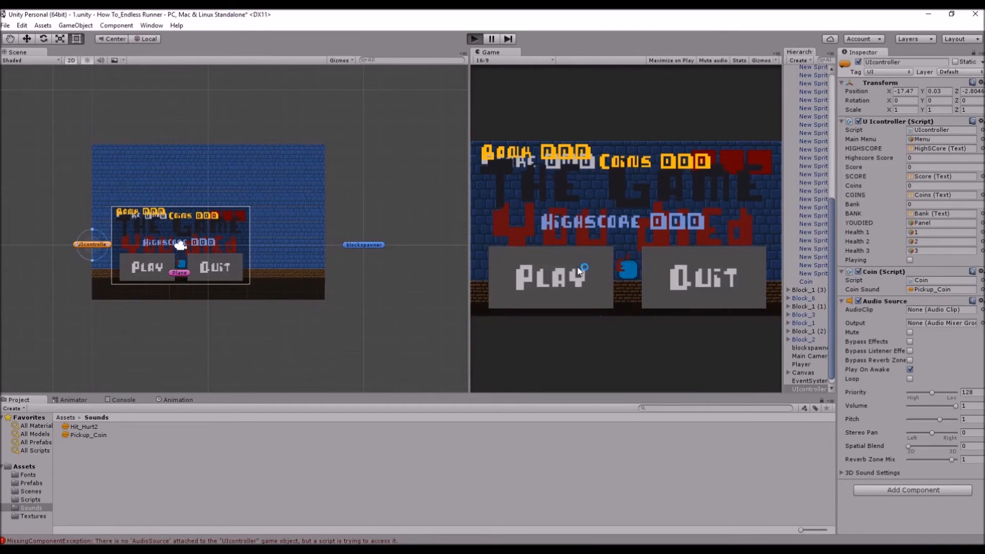
{"action": "left_click", "coordinate": [550, 278]}
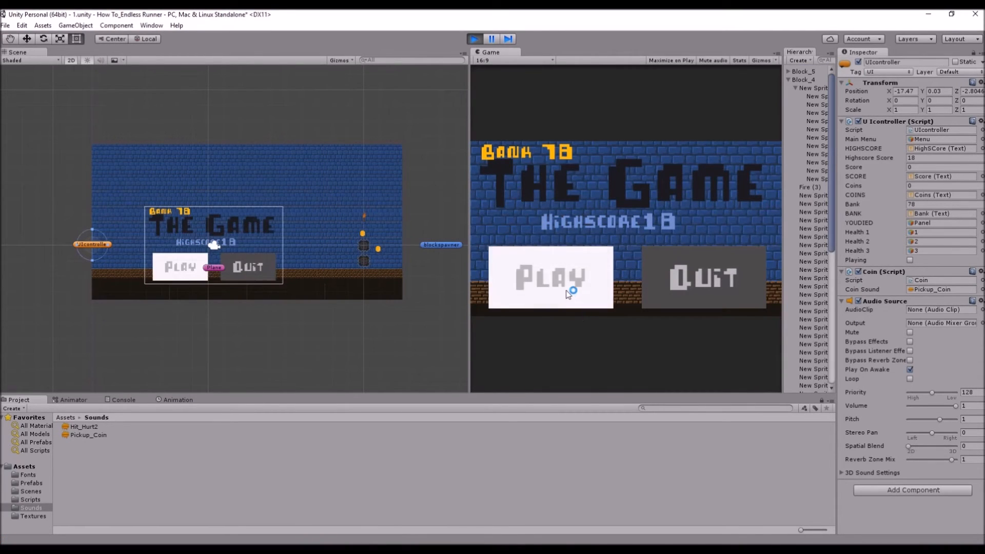
{"action": "left_click", "coordinate": [549, 278]}
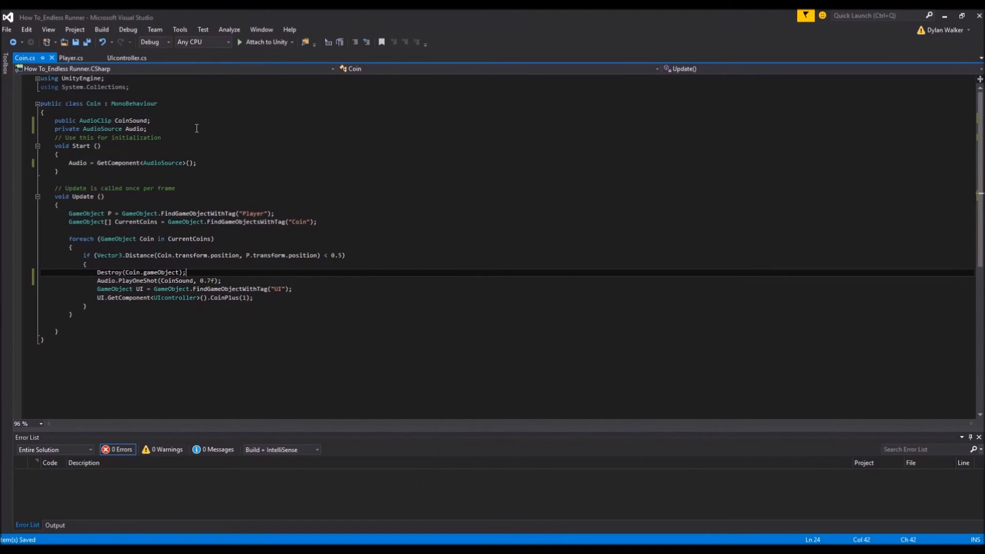
Review the Player script, then grab the AudioClip and AudioSource declarations from Coin.cs
{"action": "left_click", "coordinate": [70, 57]}
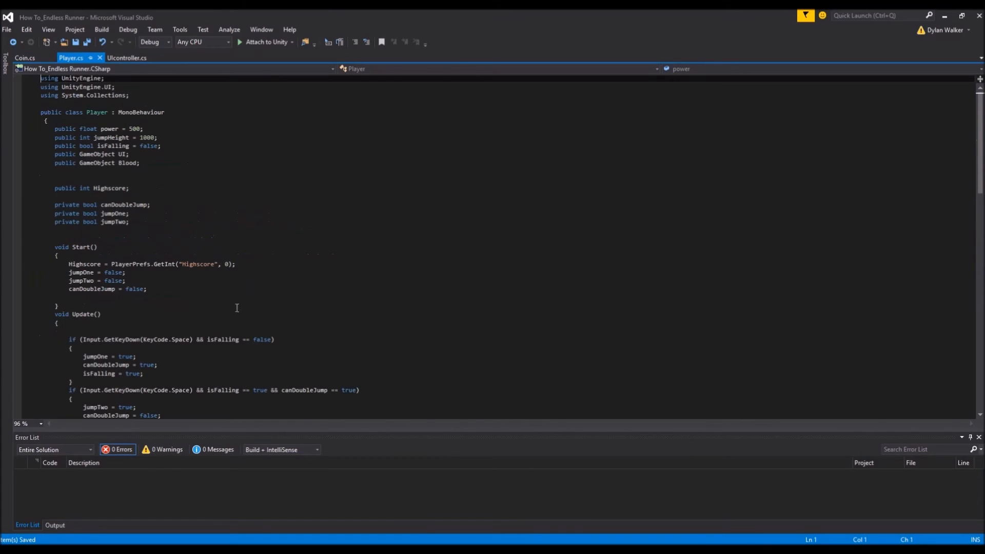
{"action": "scroll", "scroll_direction": "down", "scroll_amount": 3}
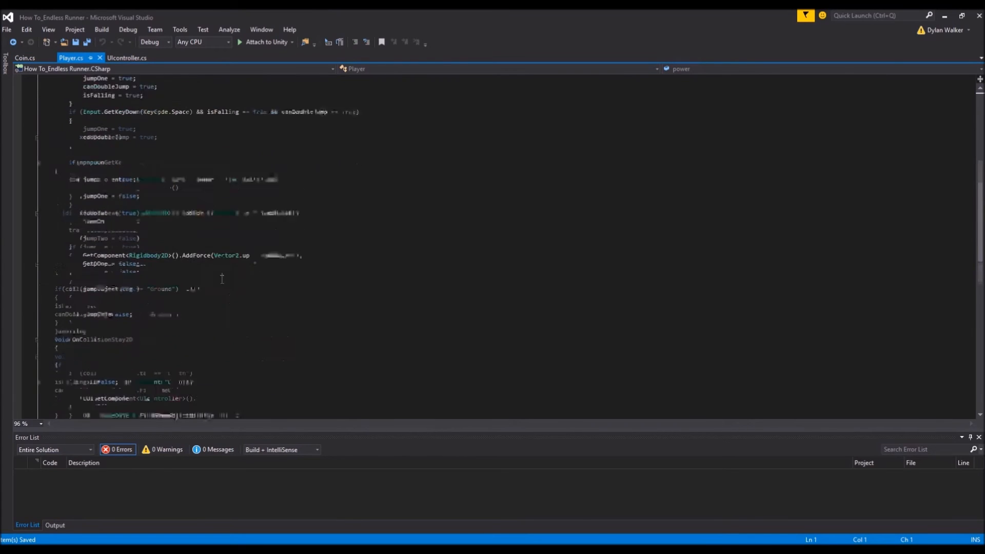
{"action": "scroll", "scroll_direction": "down", "scroll_amount": 3}
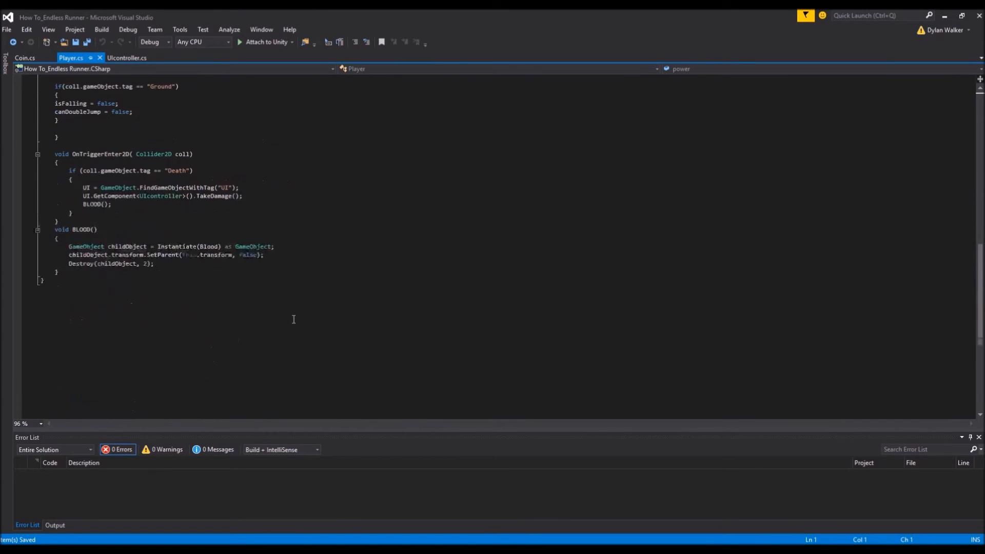
{"action": "scroll", "scroll_direction": "up", "scroll_amount": 3}
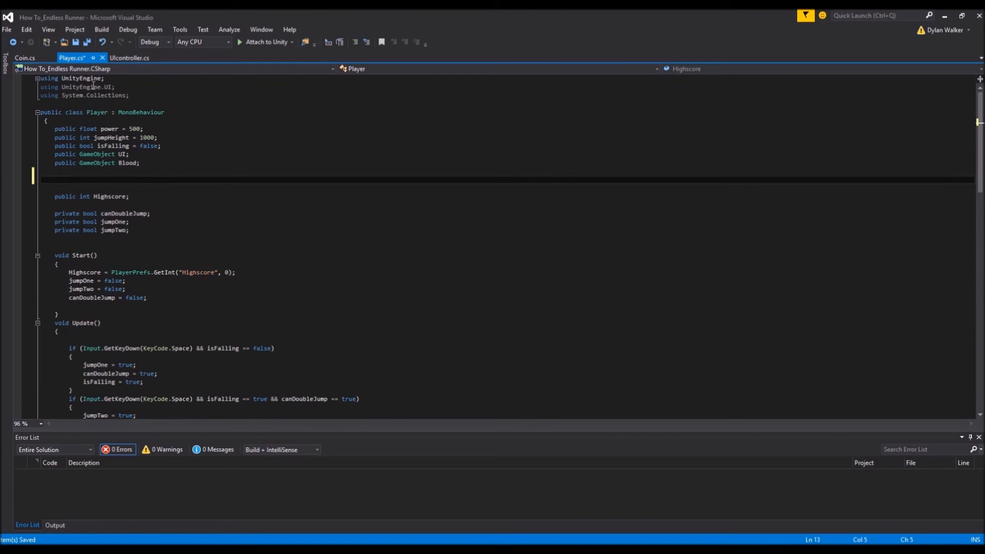
{"action": "left_click", "coordinate": [25, 58]}
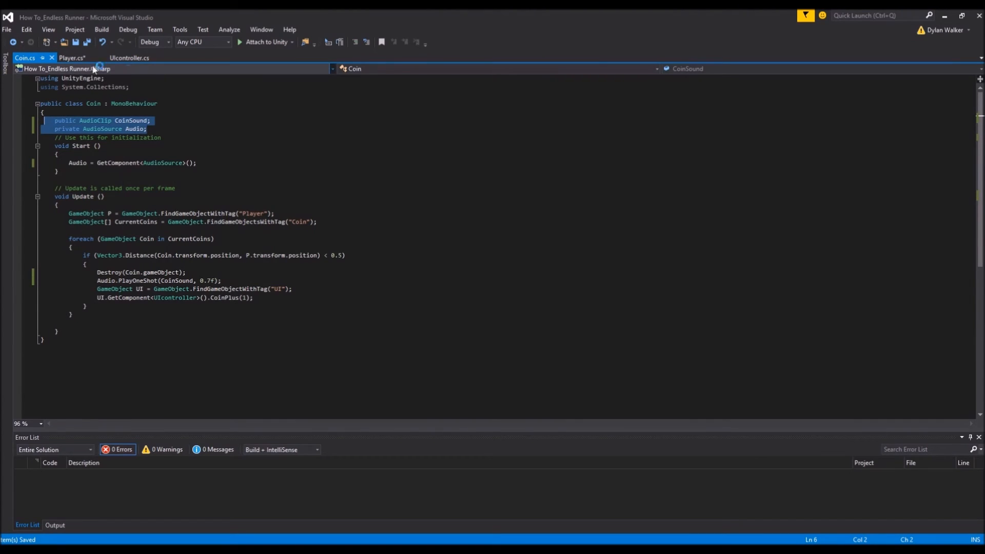
Paste the audio fields into Player.cs and rename the clip to public AudioClip HitSound
{"action": "left_click", "coordinate": [71, 58]}
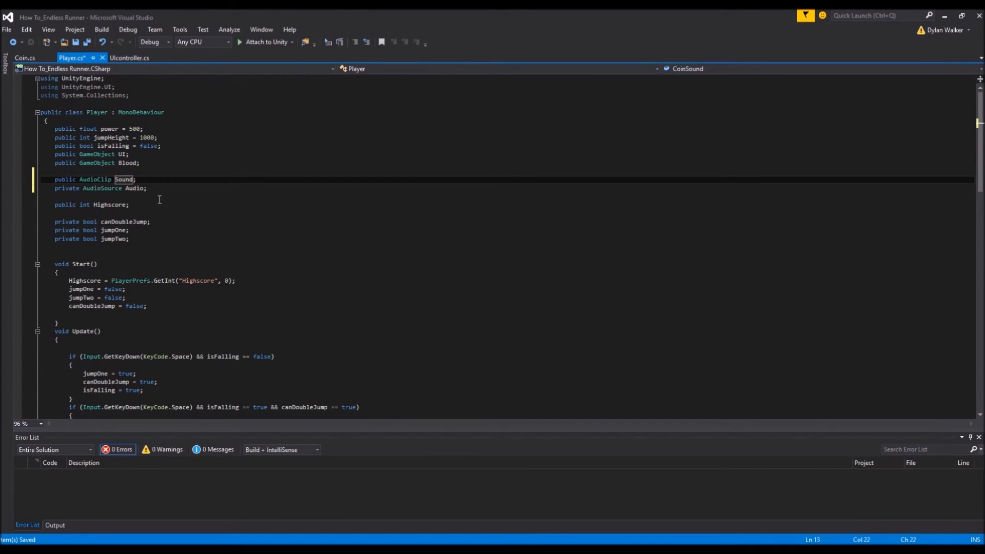
{"action": "type", "text": "HitSound"}
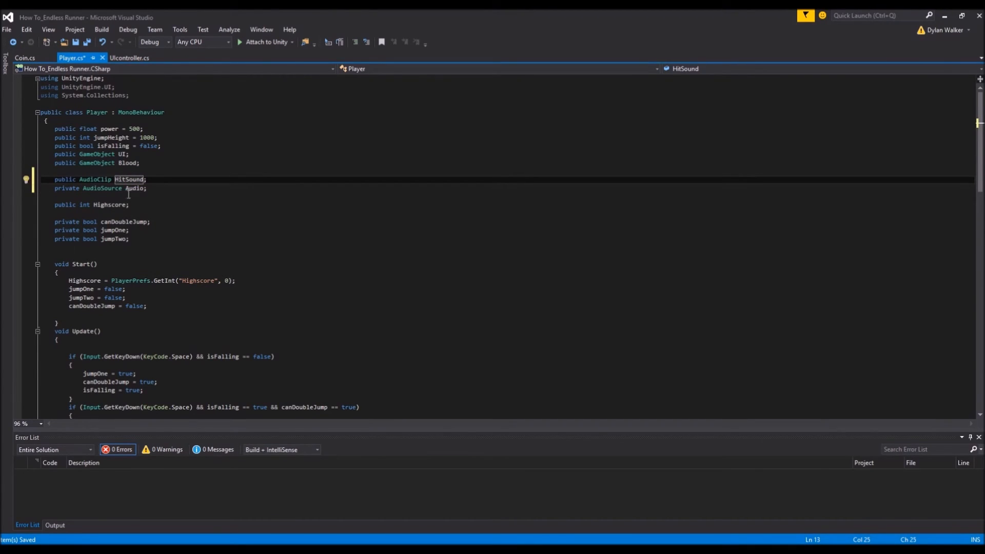
{"action": "double_click", "coordinate": [134, 188]}
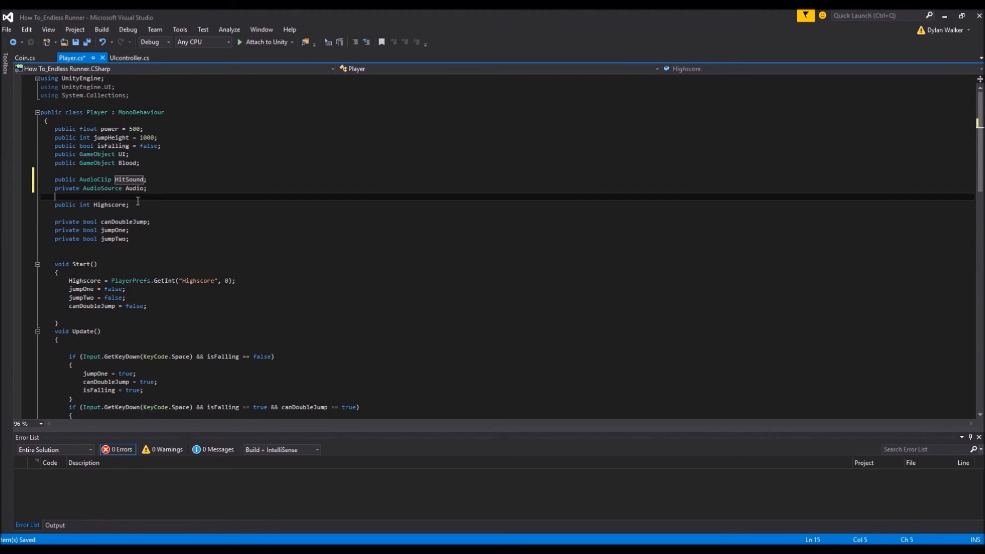
{"action": "left_click", "coordinate": [24, 57]}
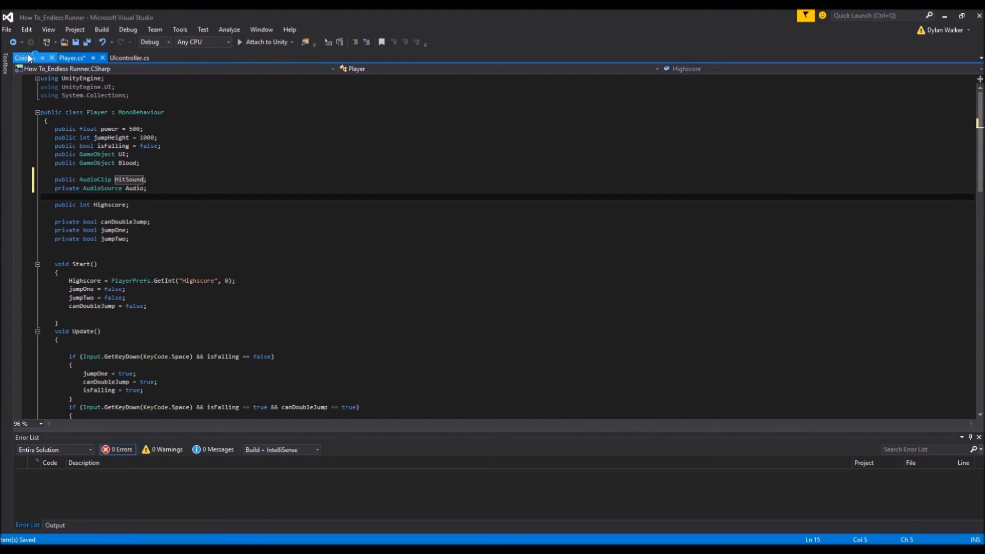
Copy Audio = GetComponent<AudioSource>(); from Coin.cs into the top of Player.cs Start()
{"action": "left_click", "coordinate": [24, 58]}
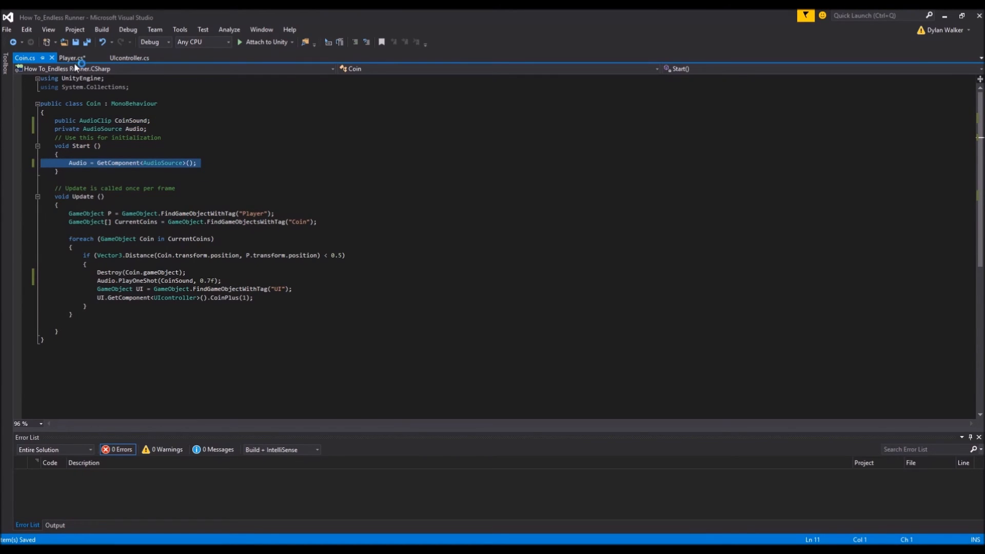
{"action": "left_click", "coordinate": [71, 58]}
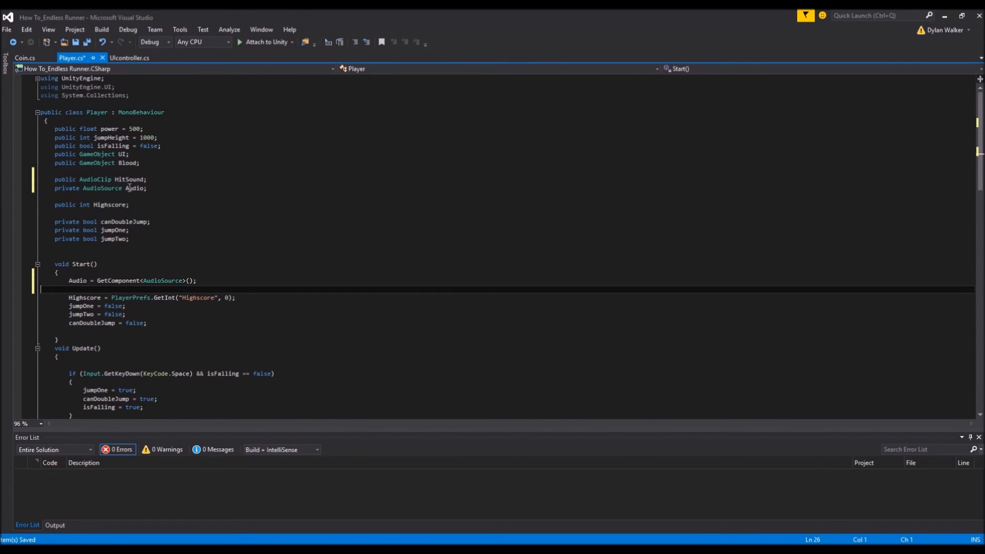
{"action": "key", "text": "Delete"}
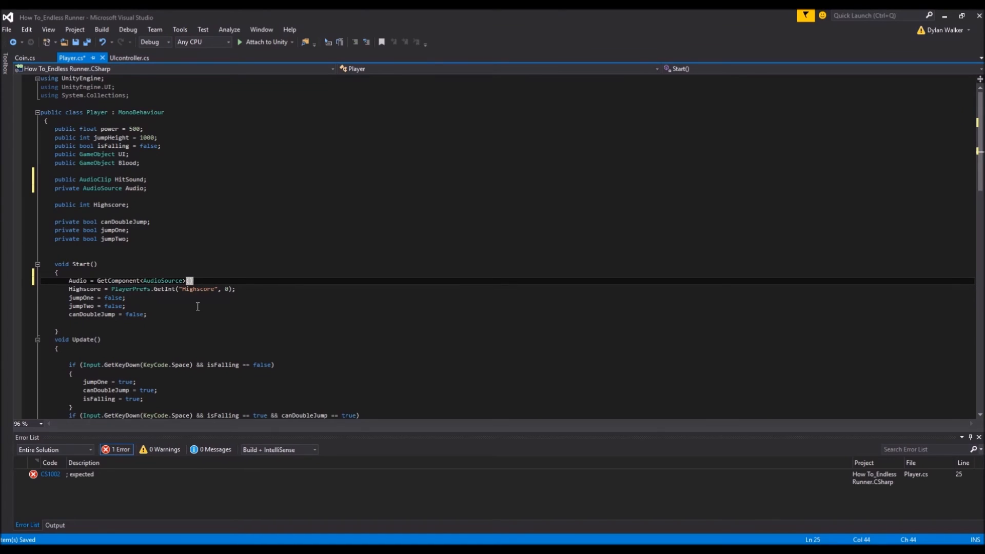
{"action": "type", "text": "();"}
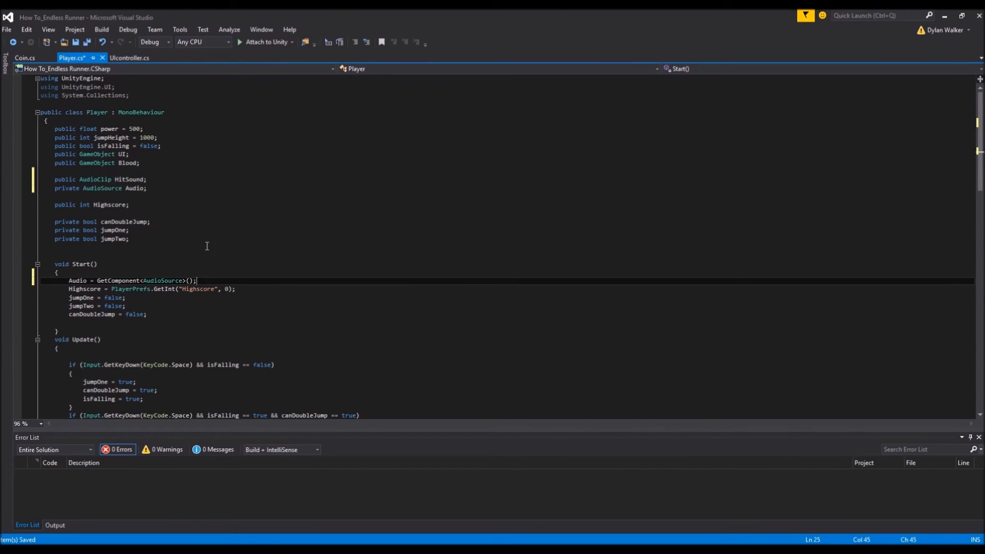
{"action": "scroll", "scroll_direction": "down", "scroll_amount": 3}
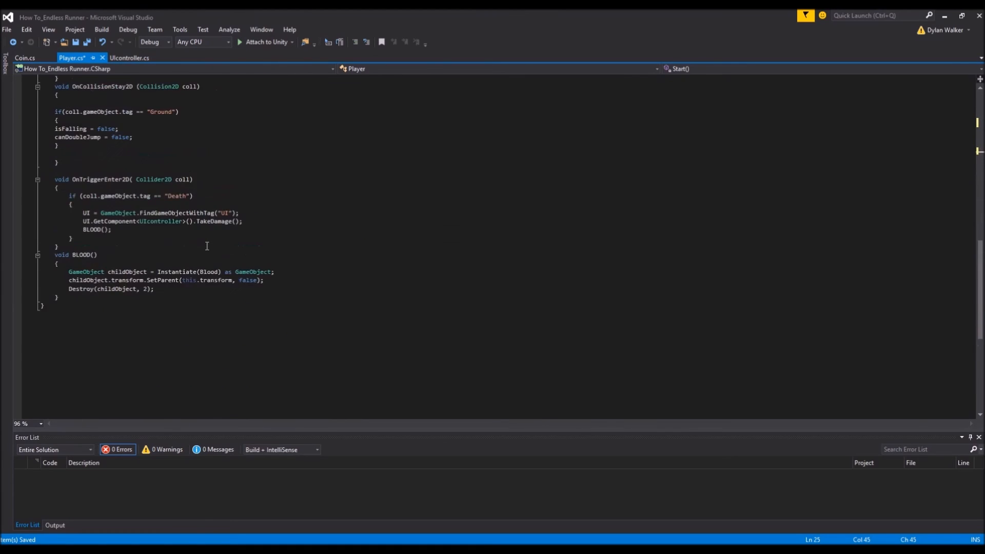
Add Audio.PlayOneShot(HitSound, 0.7f); after BLOOD(); in the Player's death trigger
{"action": "scroll", "scroll_direction": "up", "scroll_amount": 3}
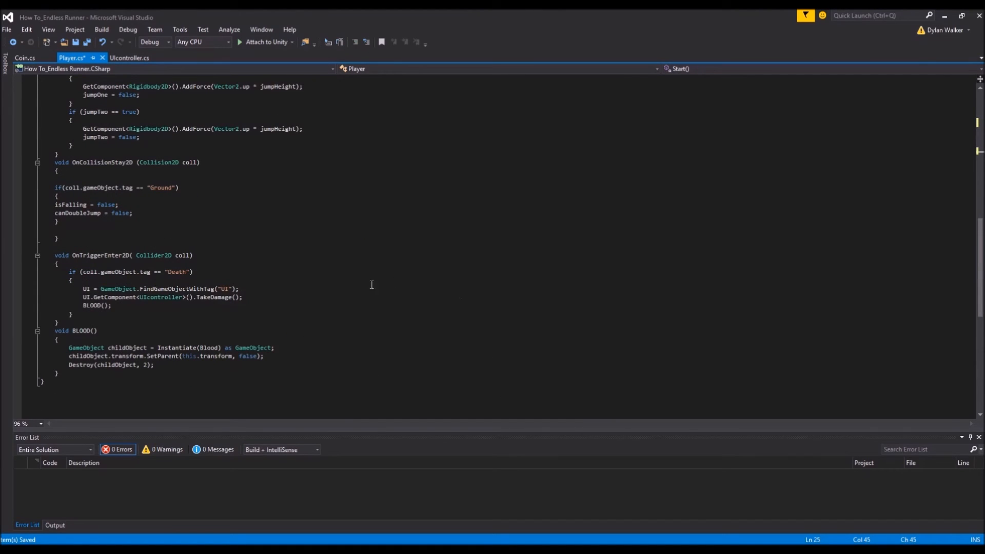
{"action": "left_click", "coordinate": [113, 306]}
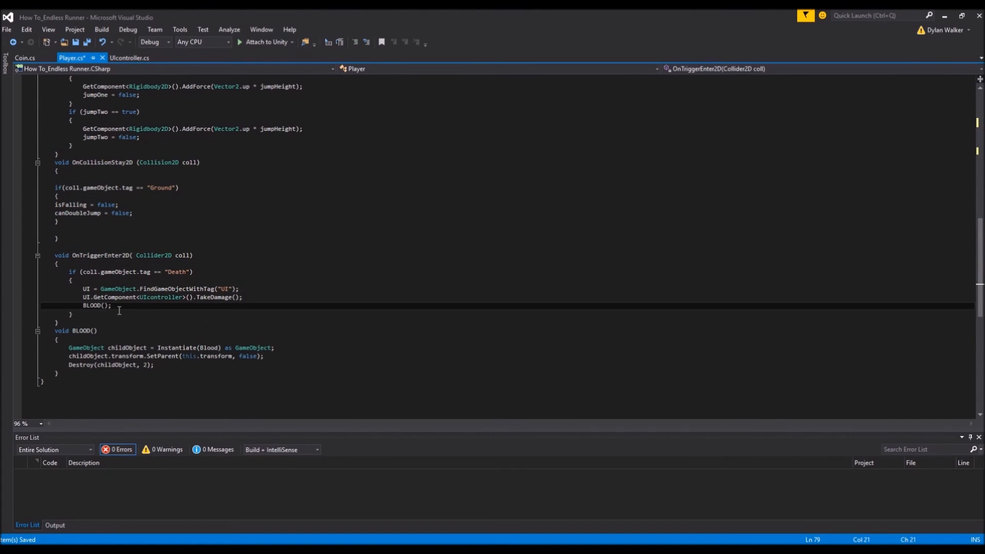
{"action": "type", "text": "aud"}
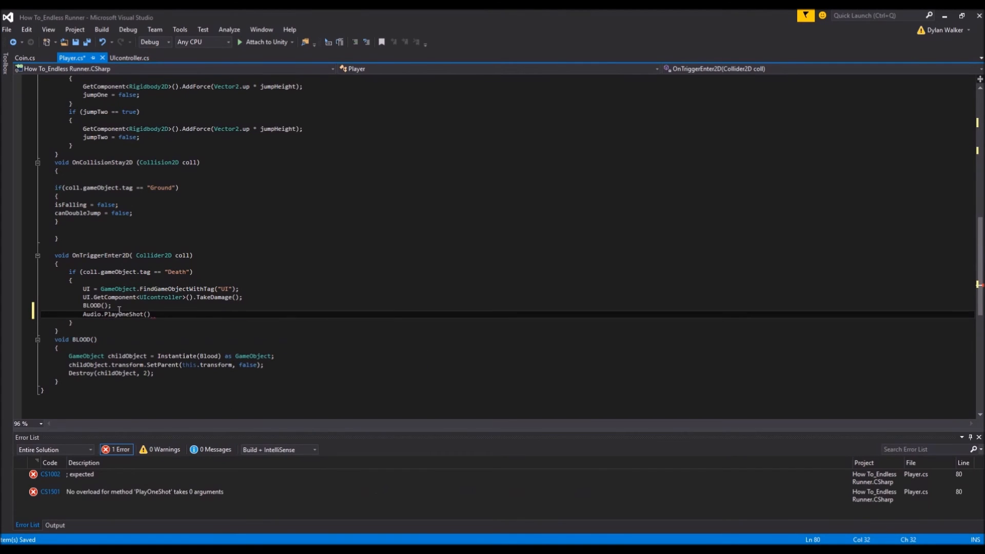
{"action": "type", "text": "HitSound, 0"}
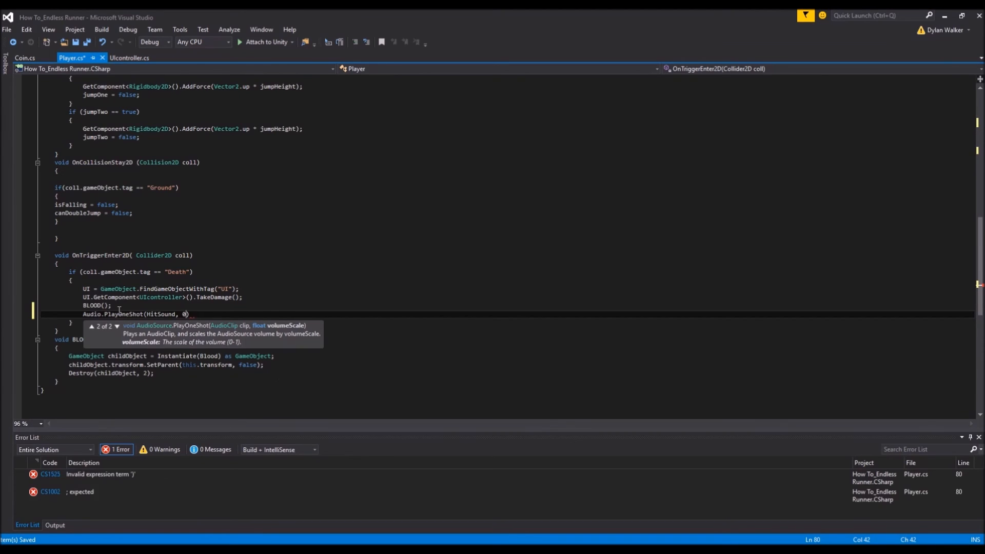
{"action": "type", "text": ".7"}
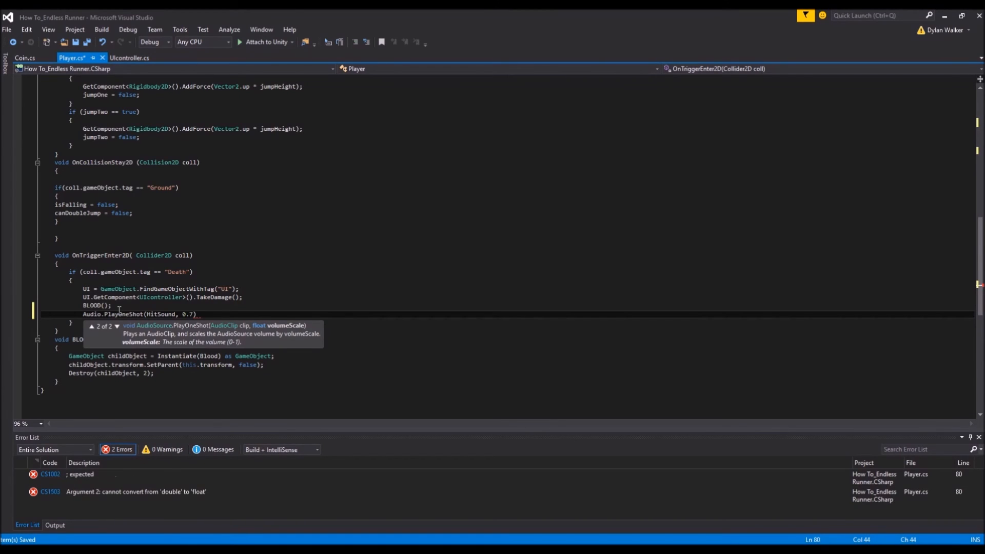
{"action": "type", "text": "f"}
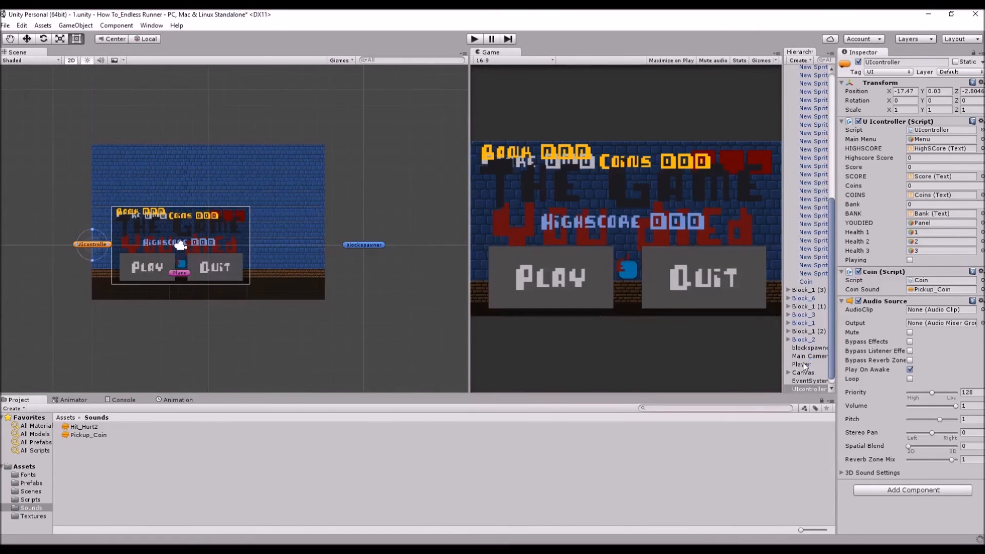
Select the Player object and add an Audio Source component with Hit_Hurt2 as its Hit Sound
{"action": "left_click", "coordinate": [802, 363]}
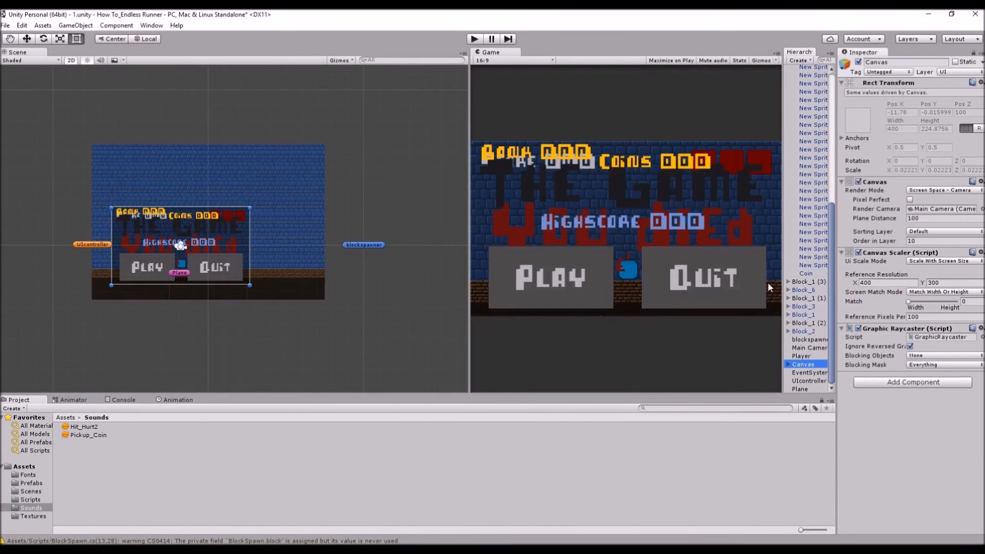
{"action": "left_click", "coordinate": [801, 356]}
{"action": "type", "text": "aud"}
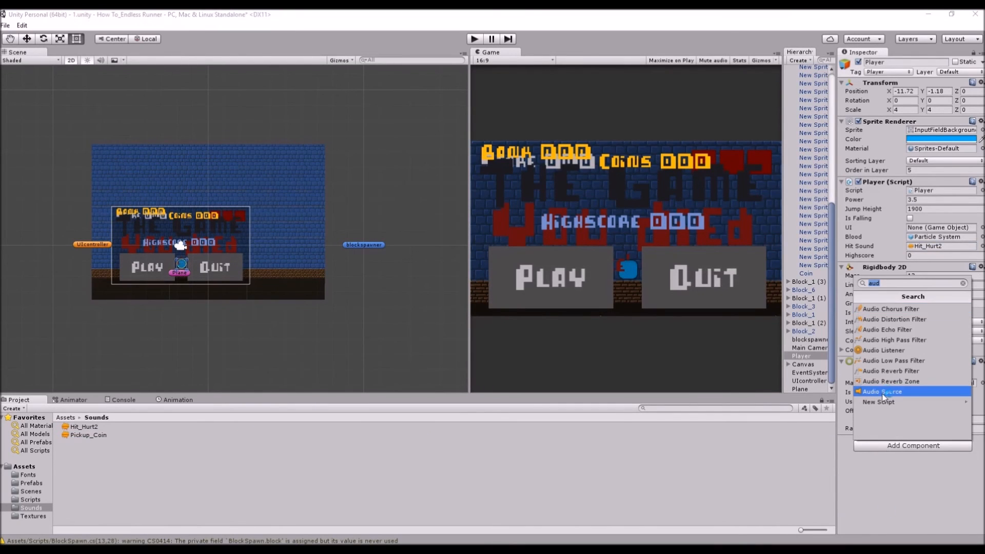
{"action": "left_click", "coordinate": [882, 391]}
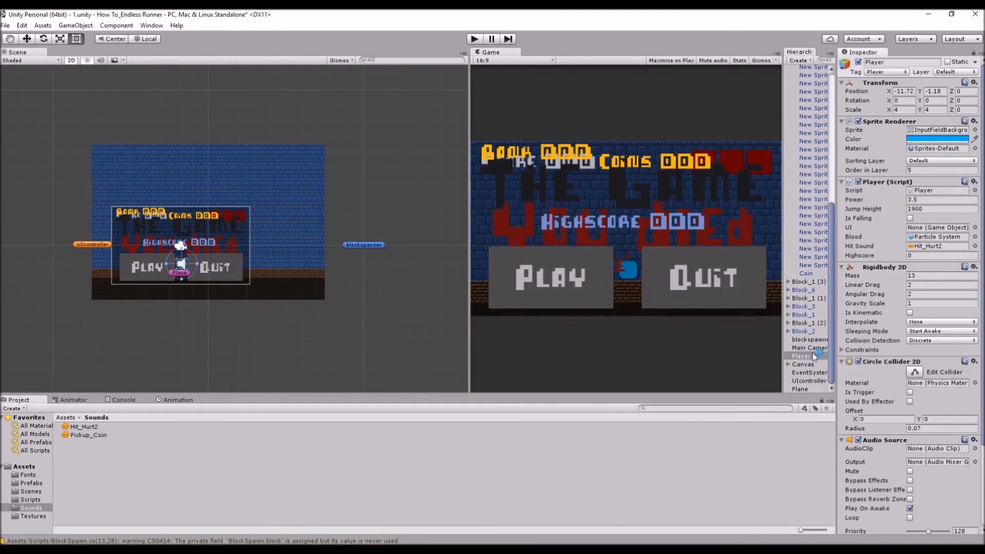
{"action": "left_click", "coordinate": [808, 348]}
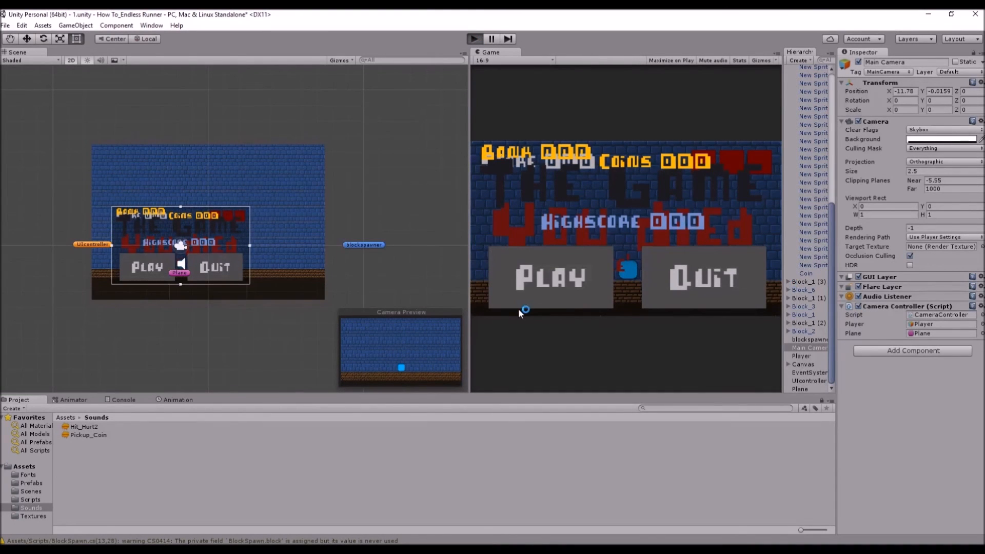
{"action": "left_click", "coordinate": [473, 38]}
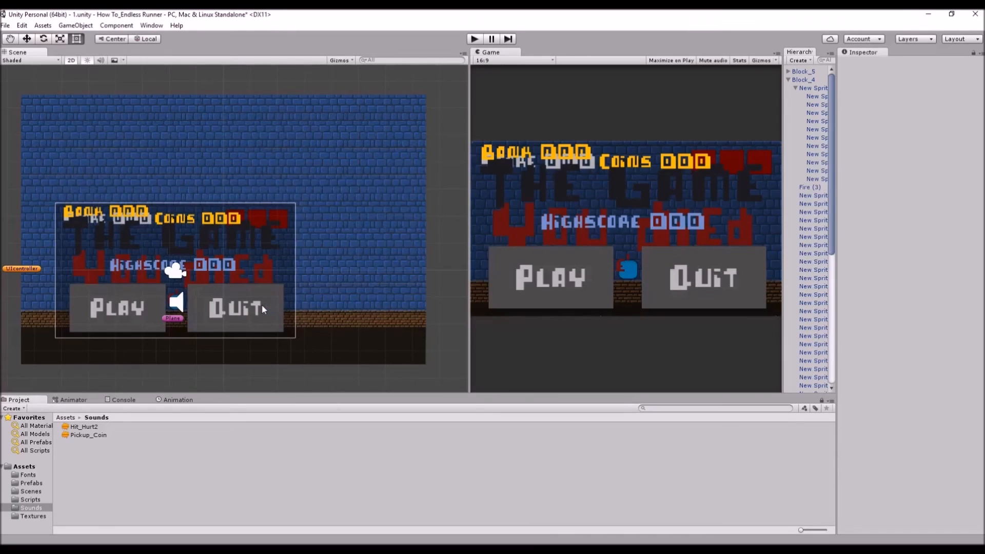
{"action": "mouse_move", "coordinate": [223, 329]}
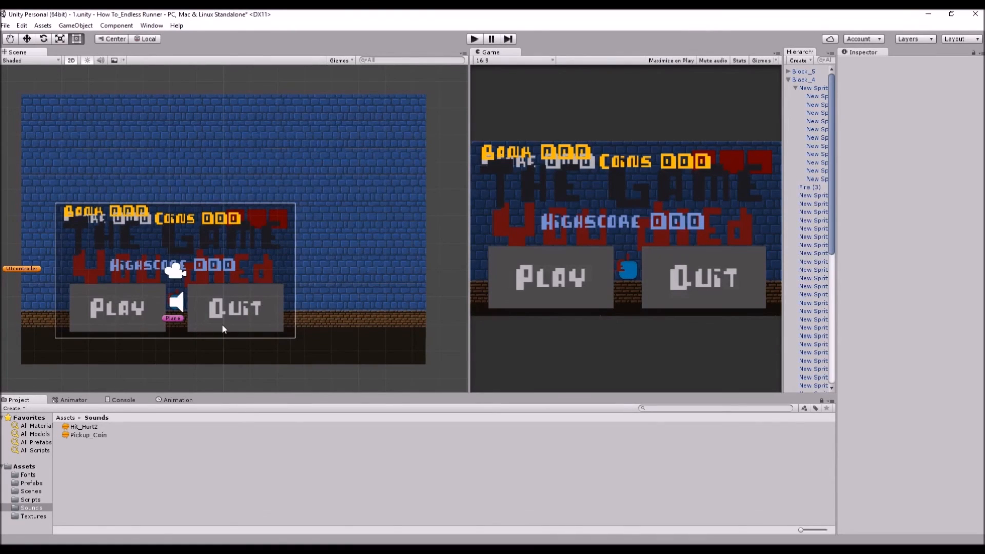